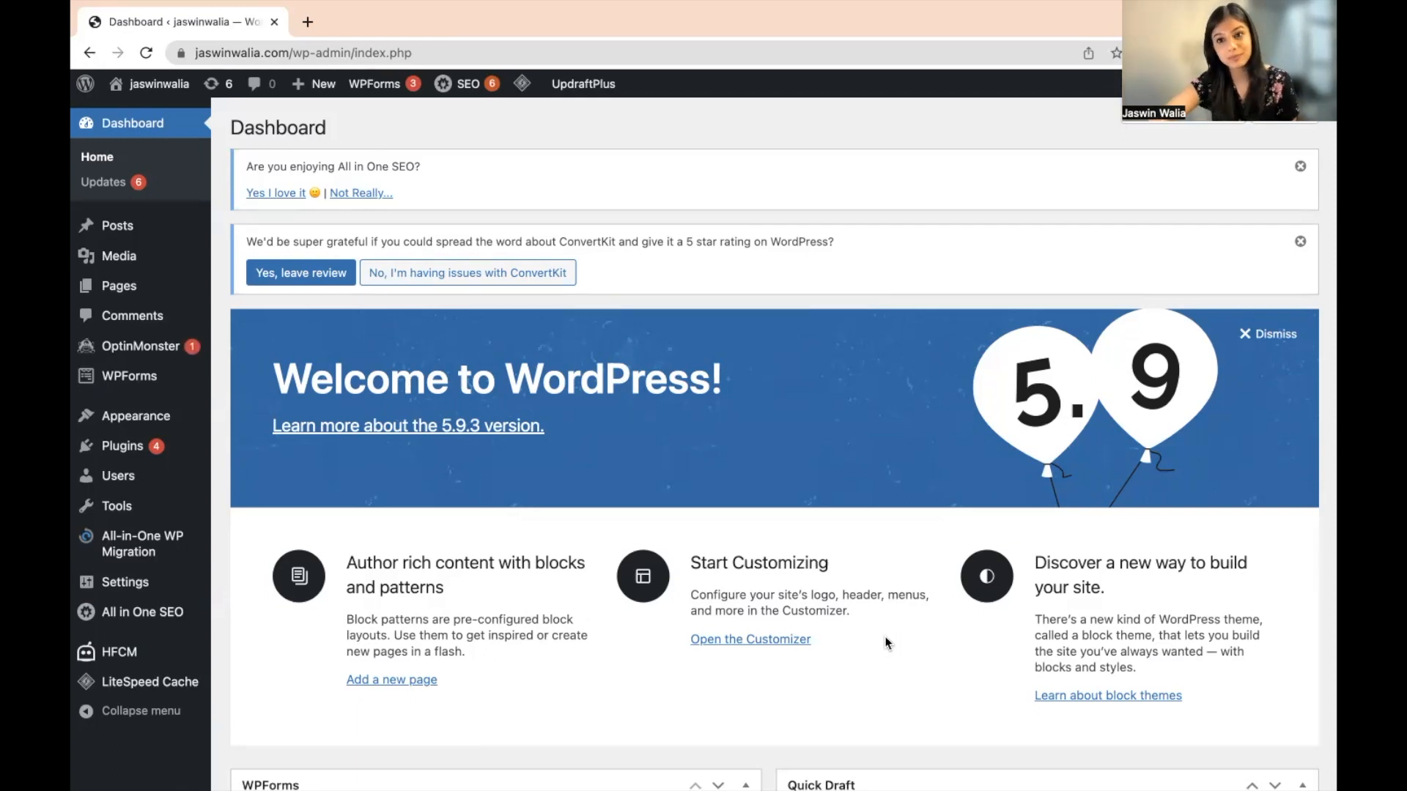
{"action": "mouse_move", "coordinate": [812, 693]}
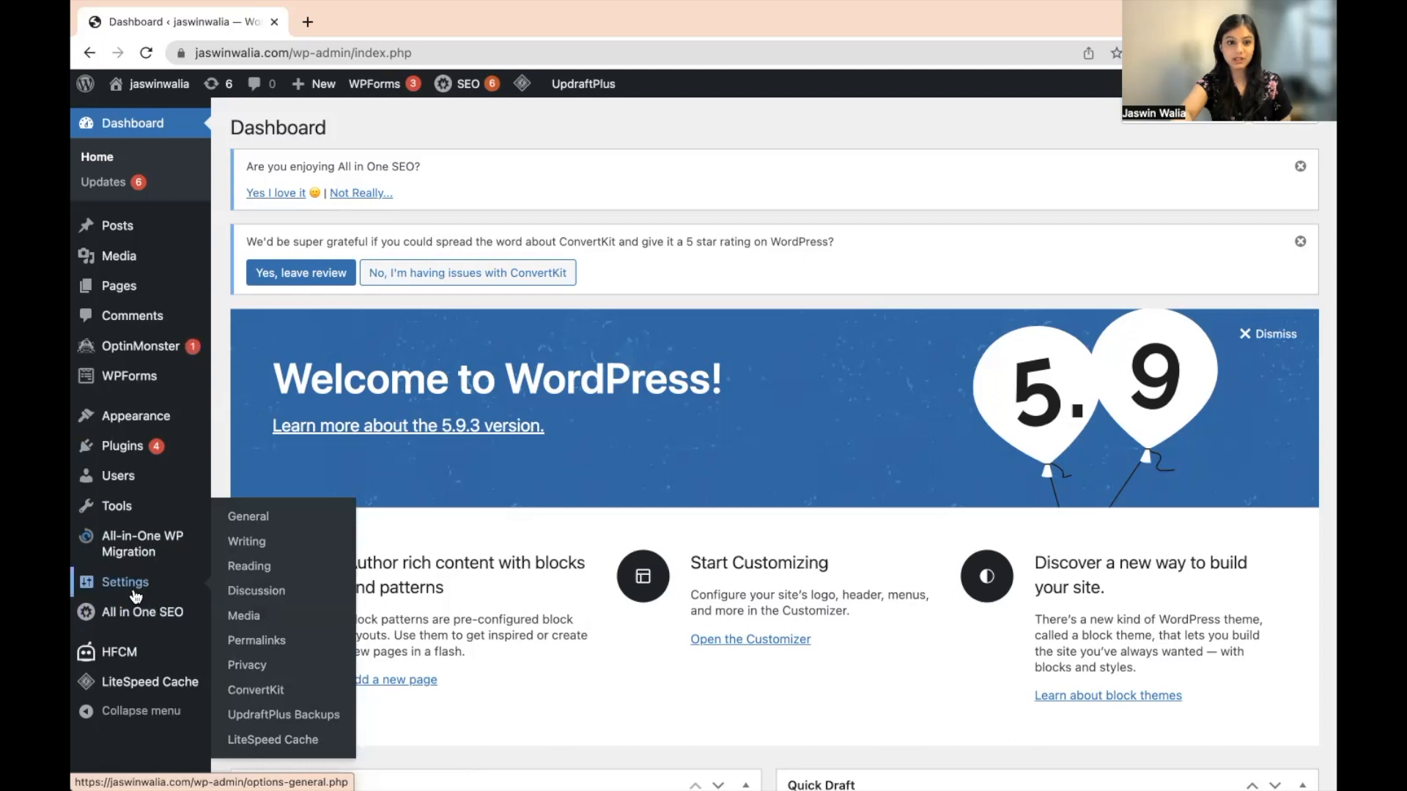
{"action": "mouse_move", "coordinate": [251, 714]}
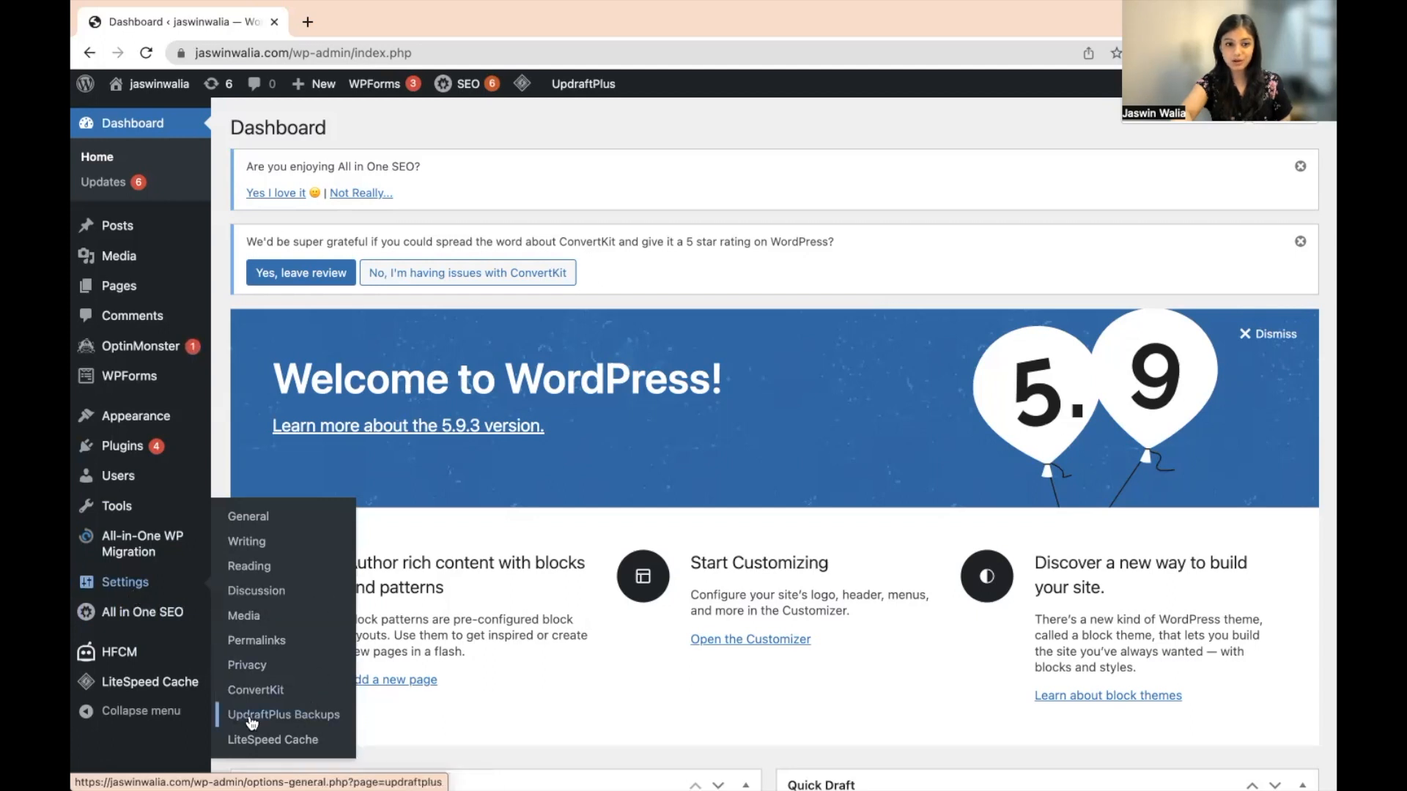
{"action": "mouse_move", "coordinate": [296, 724]}
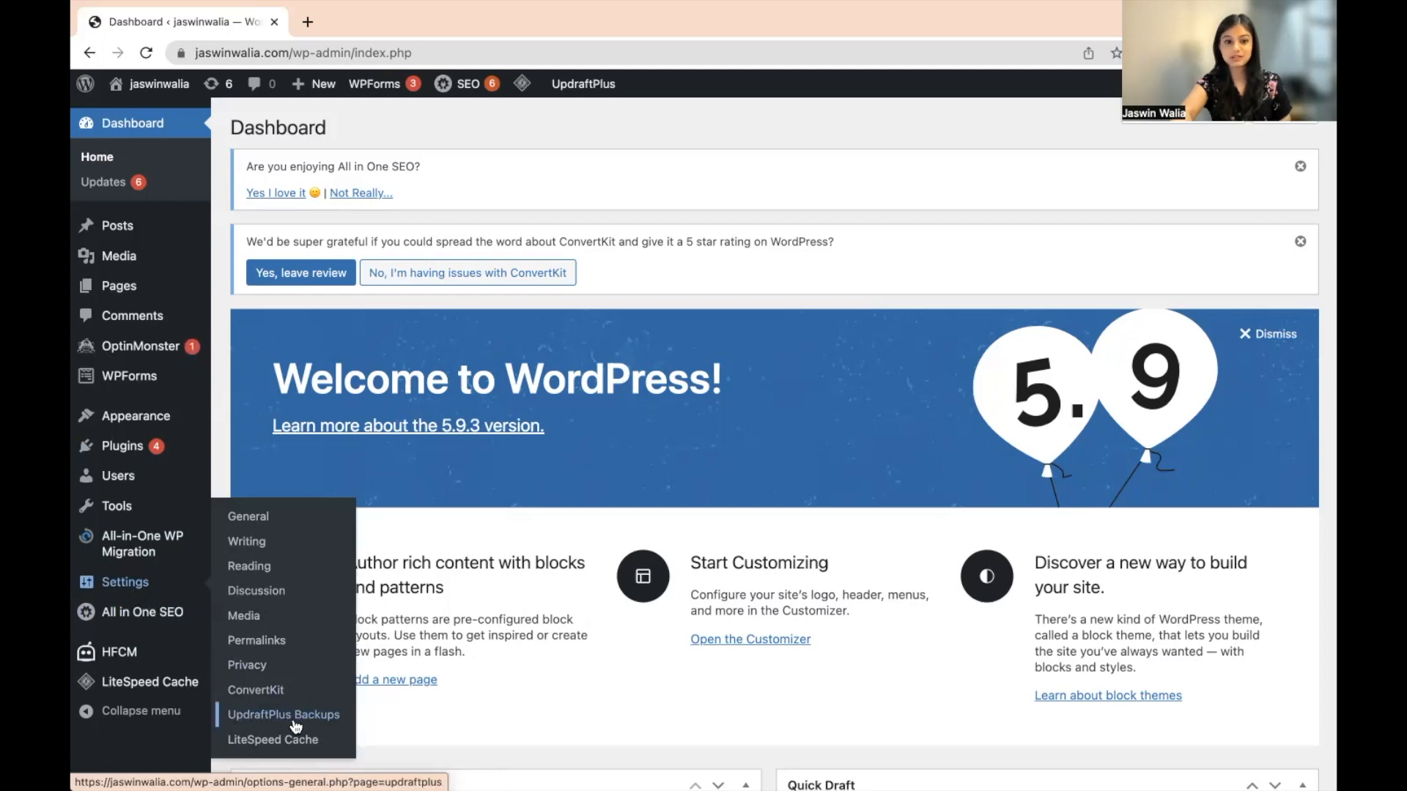
Step: Go to Settings > UpdraftPlus Backups in the WordPress admin sidebar
{"action": "left_click", "coordinate": [284, 714]}
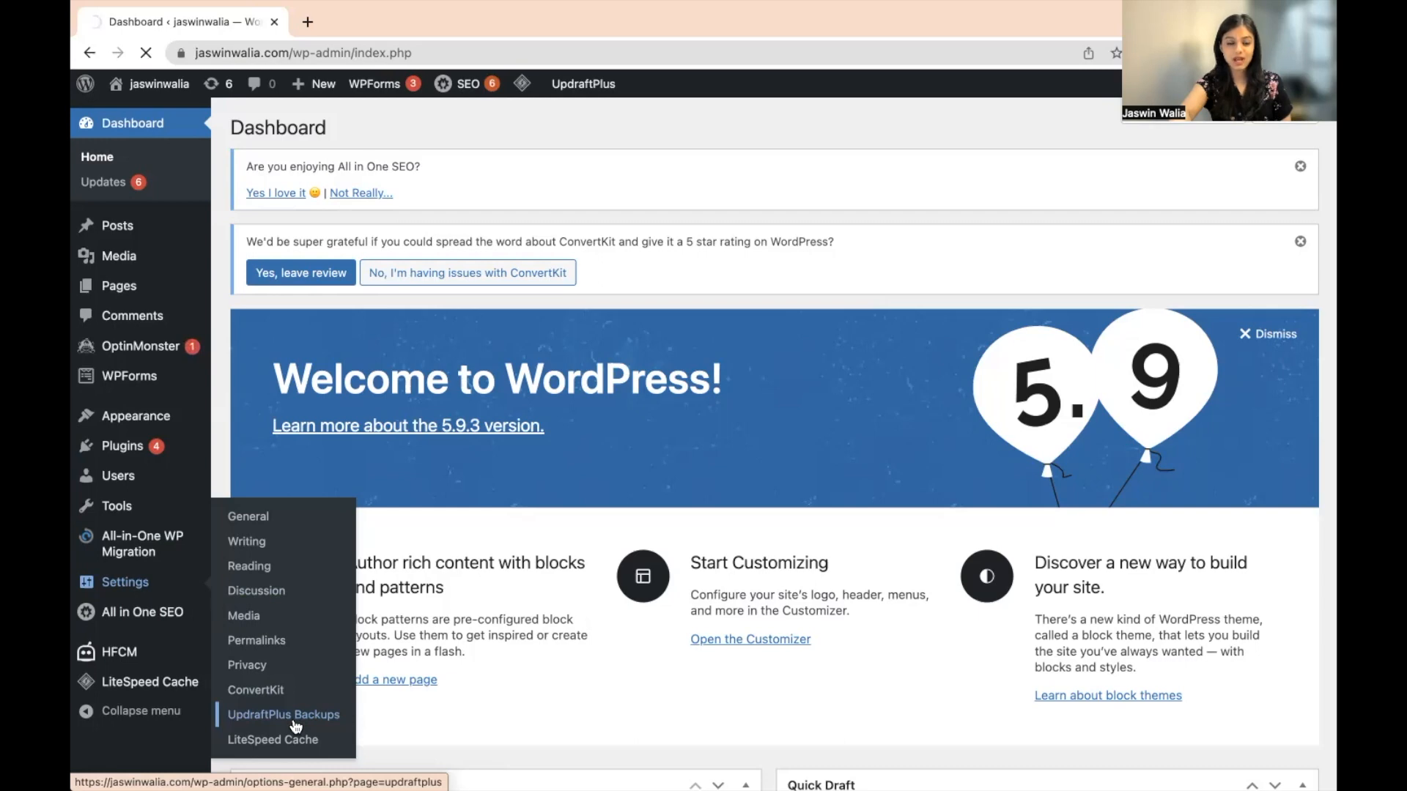
Step: Load the Backup/Restore page and review it: no scheduled backups, one existing backup
{"action": "left_click", "coordinate": [283, 714]}
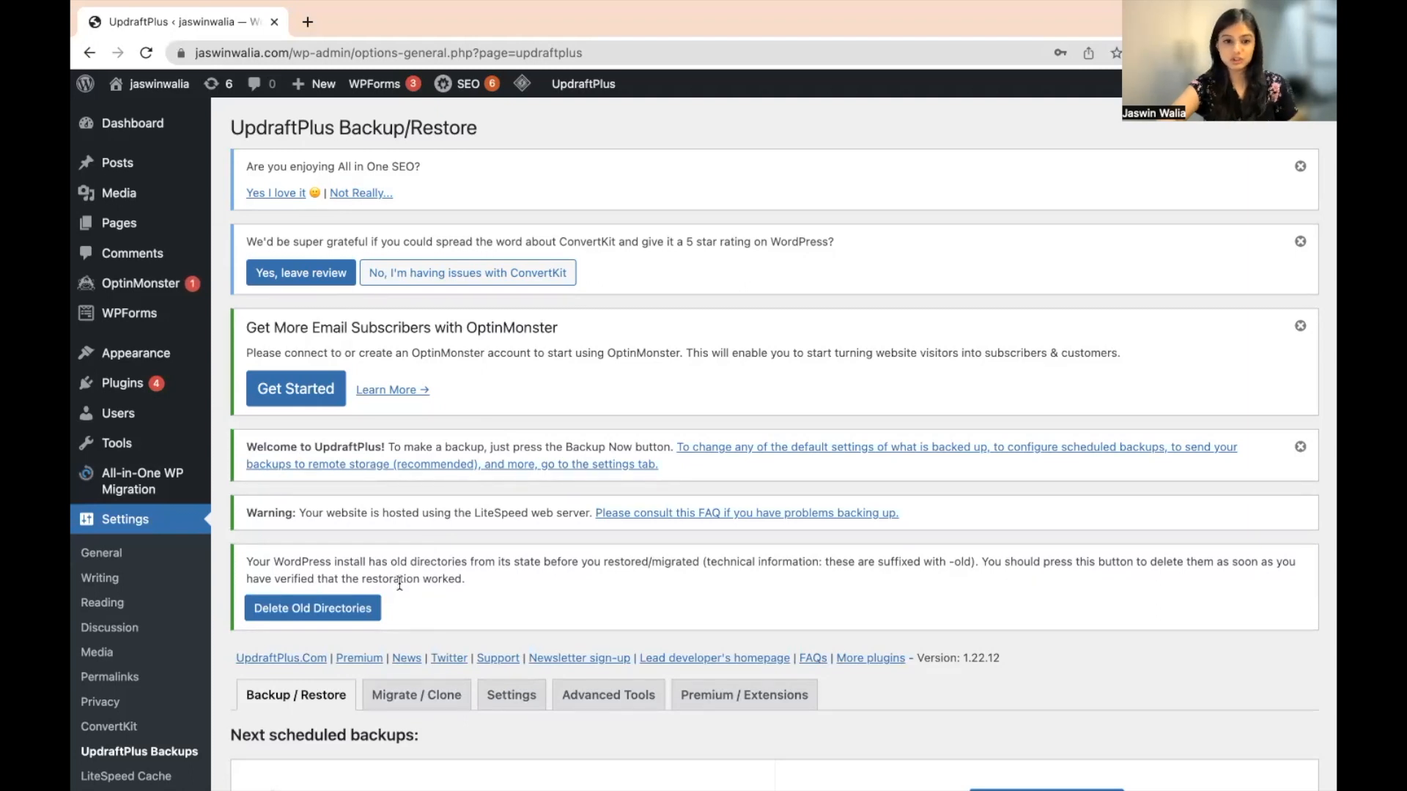
{"action": "scroll", "scroll_direction": "down", "scroll_amount": 3}
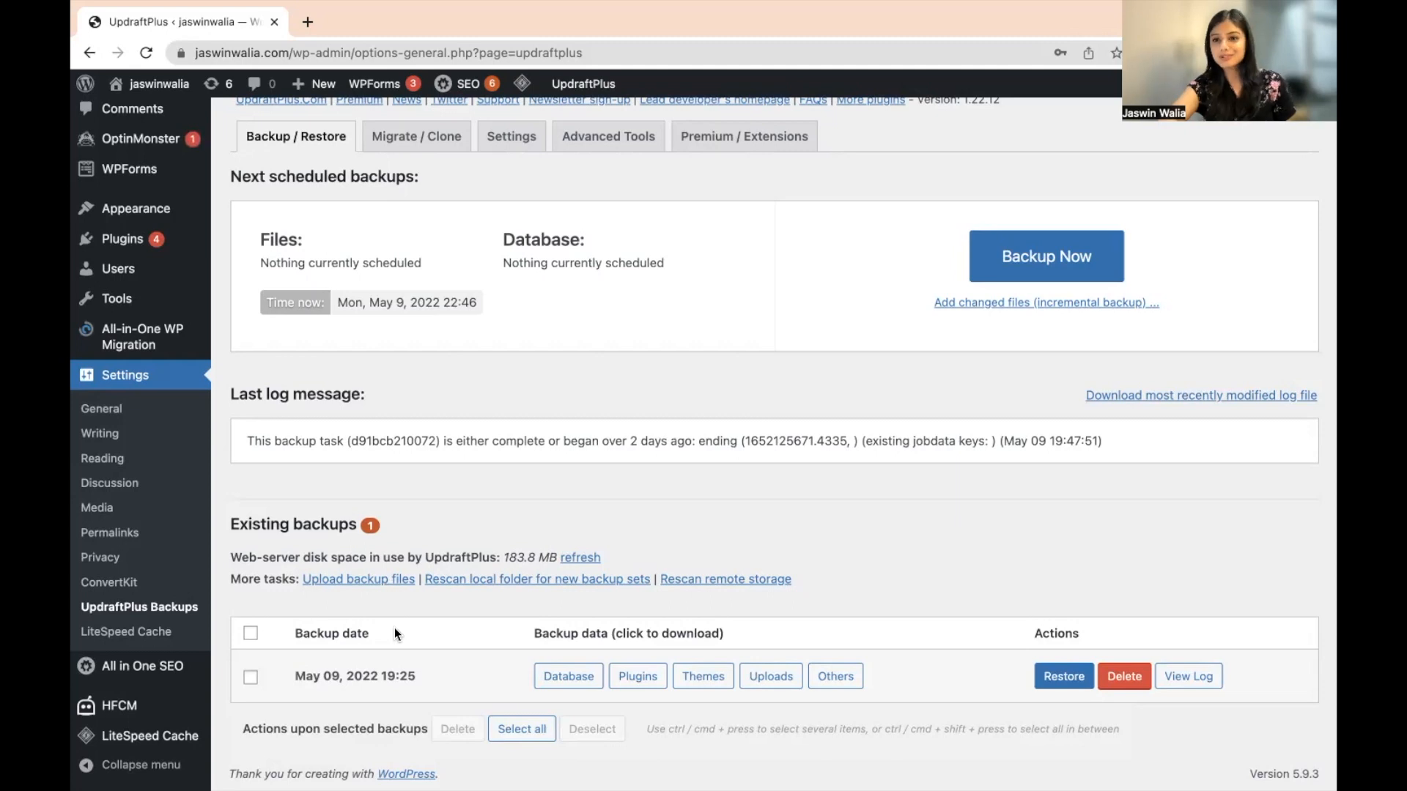
{"action": "mouse_move", "coordinate": [554, 530]}
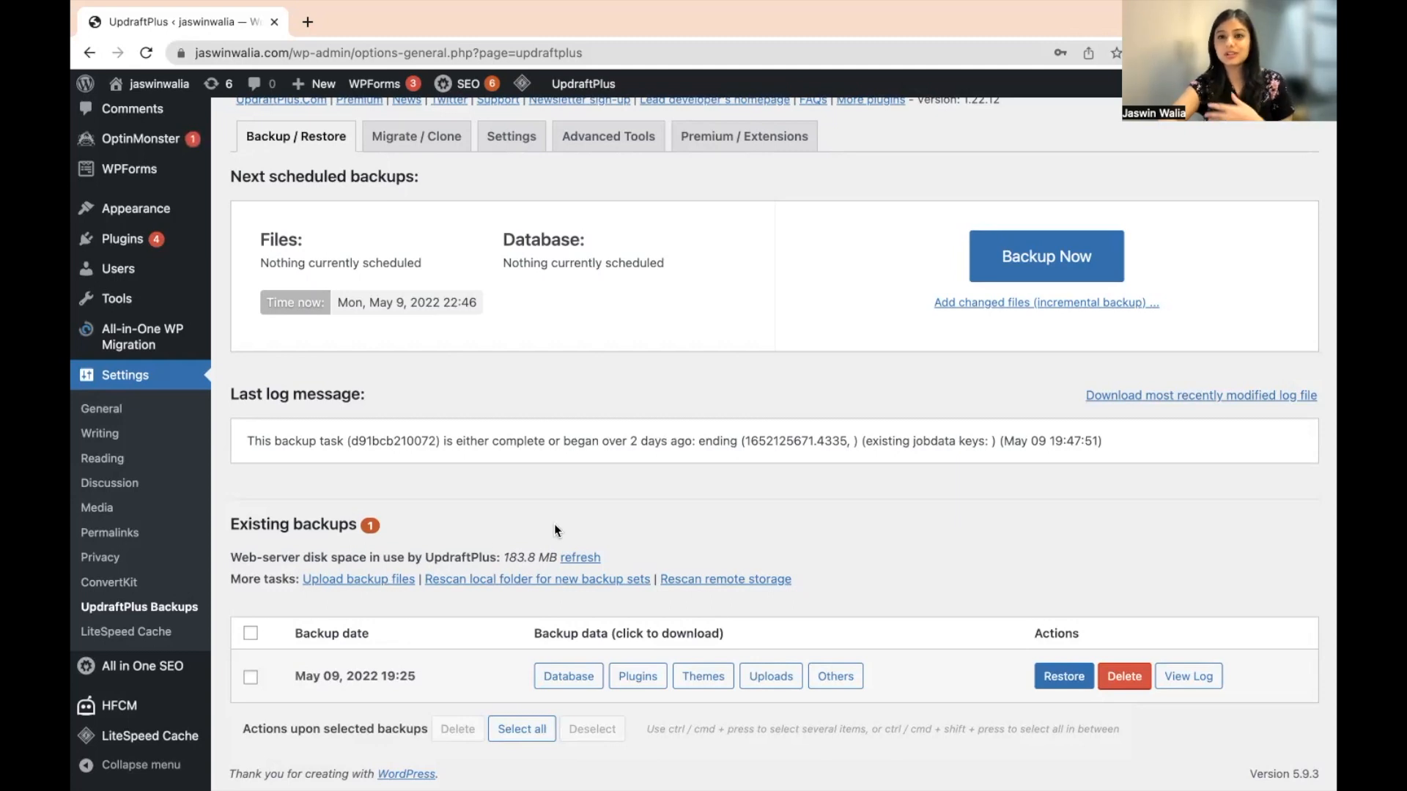
{"action": "scroll", "scroll_direction": "up", "scroll_amount": 3}
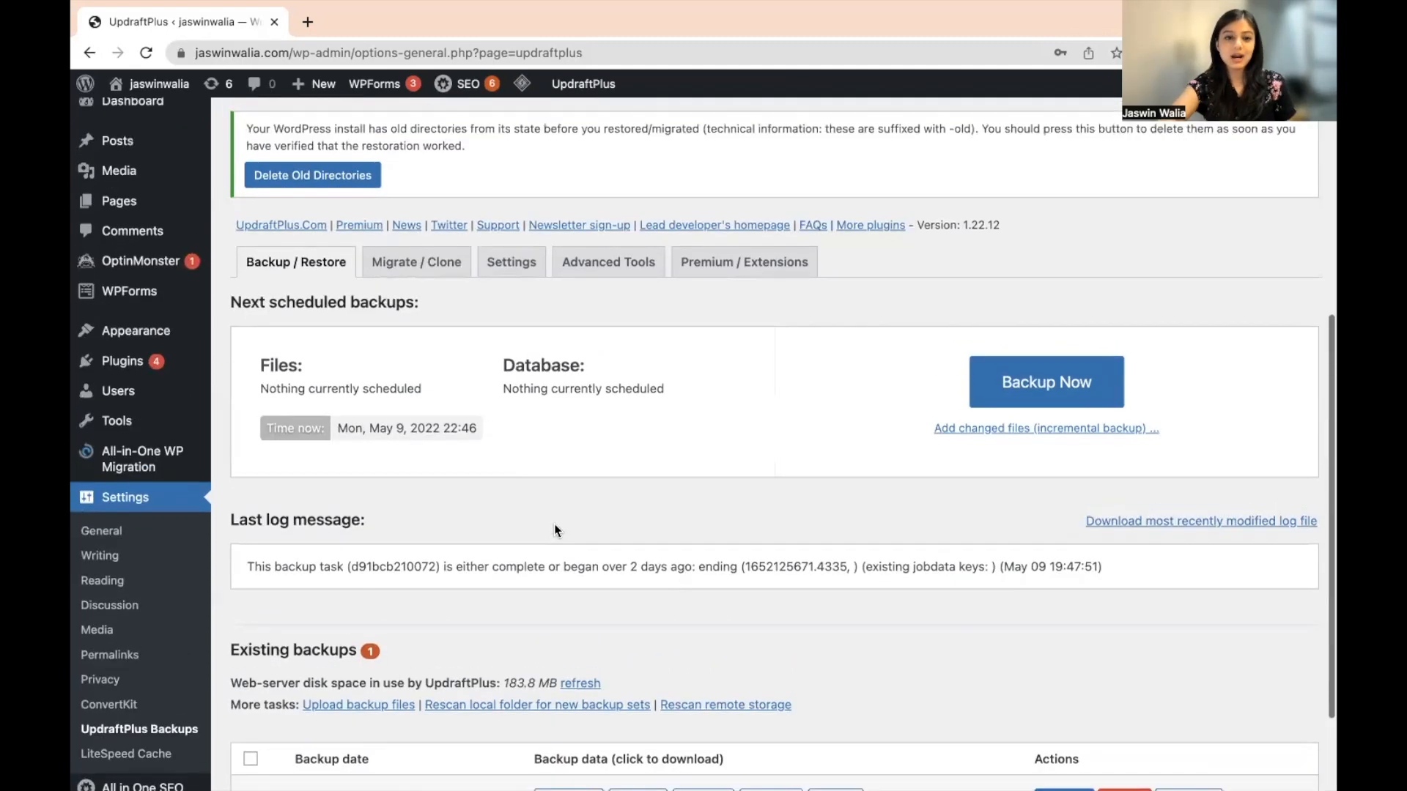
{"action": "scroll", "scroll_direction": "up", "scroll_amount": 3}
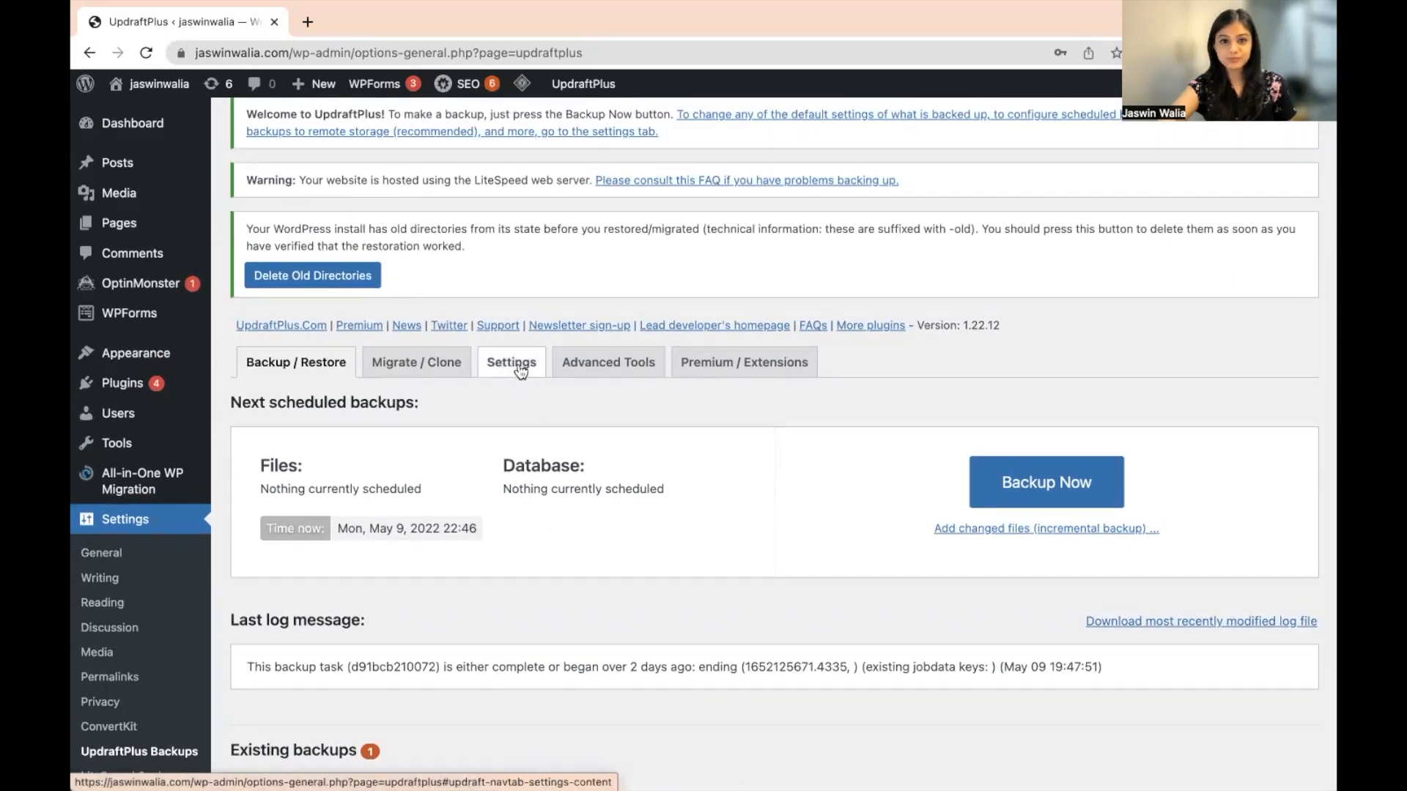
Step: On the Settings tab, set both the files and database backup schedules to Weekly
{"action": "left_click", "coordinate": [511, 361]}
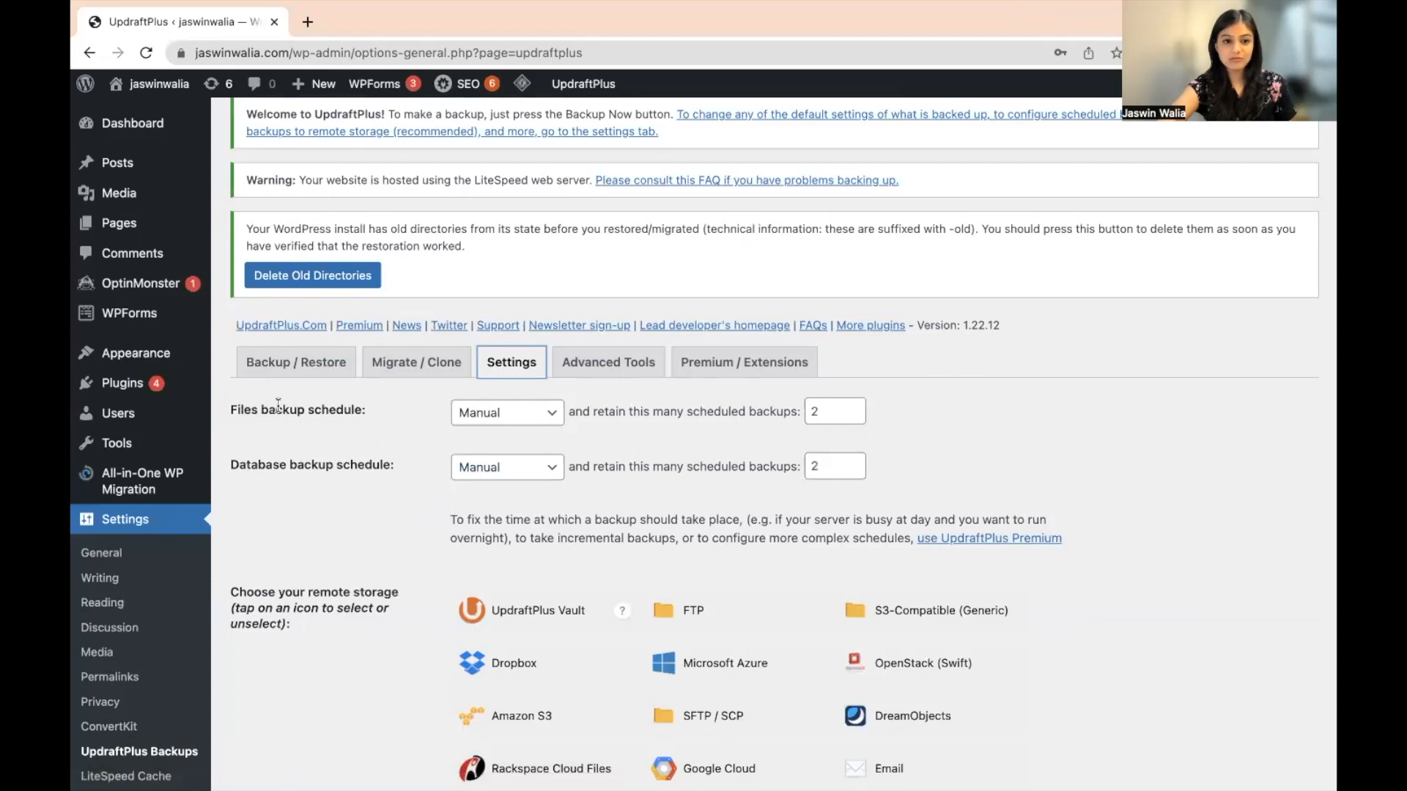
{"action": "mouse_move", "coordinate": [377, 471]}
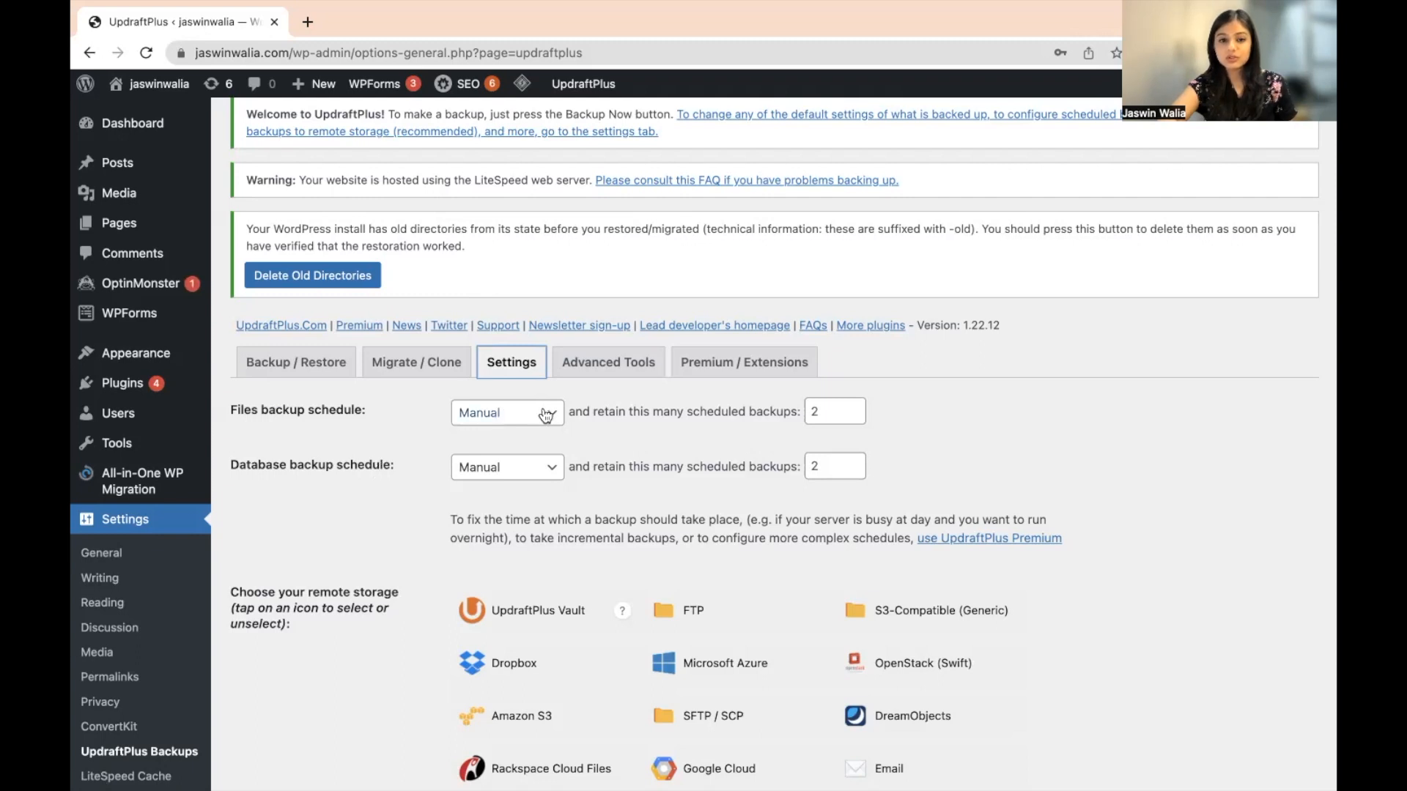
{"action": "left_click", "coordinate": [507, 412]}
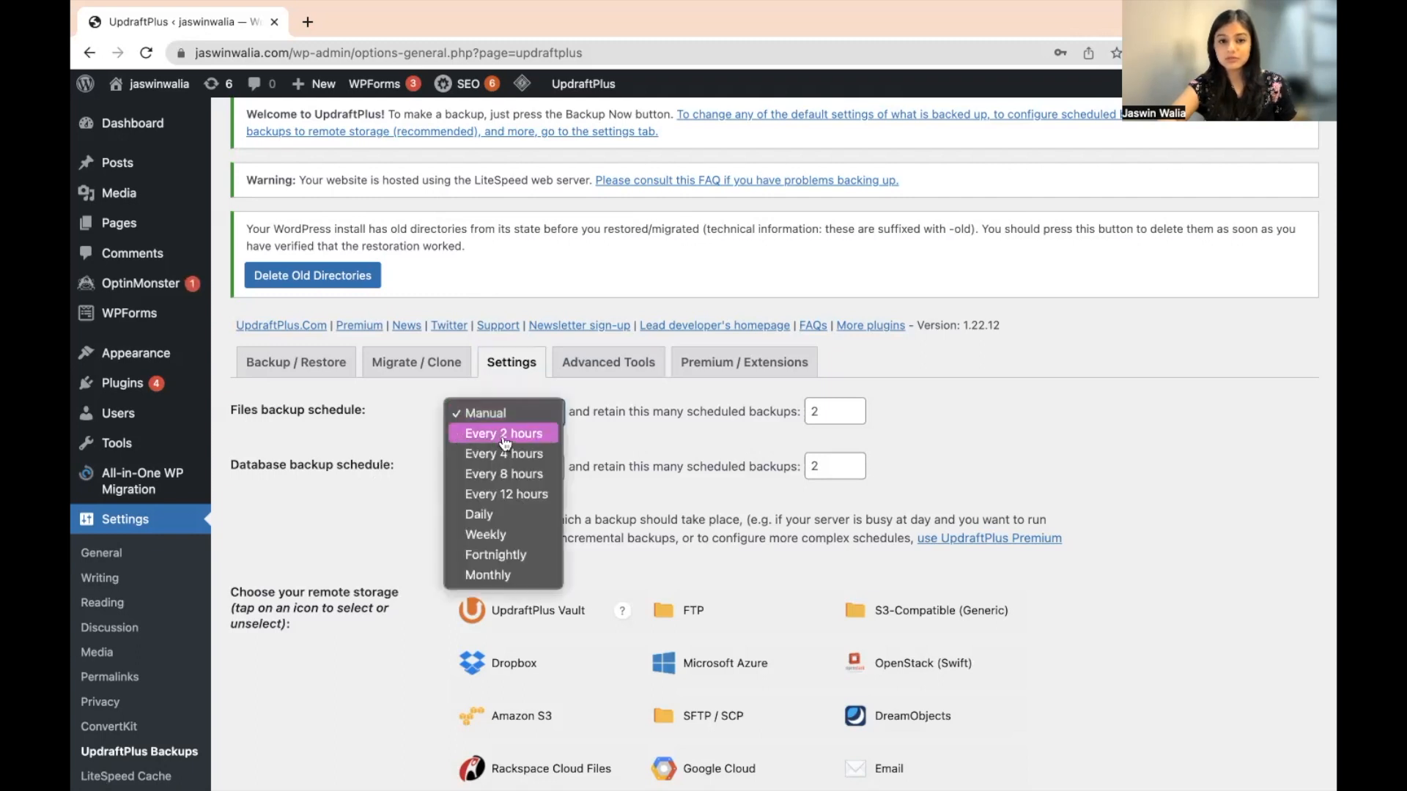
{"action": "mouse_move", "coordinate": [504, 453]}
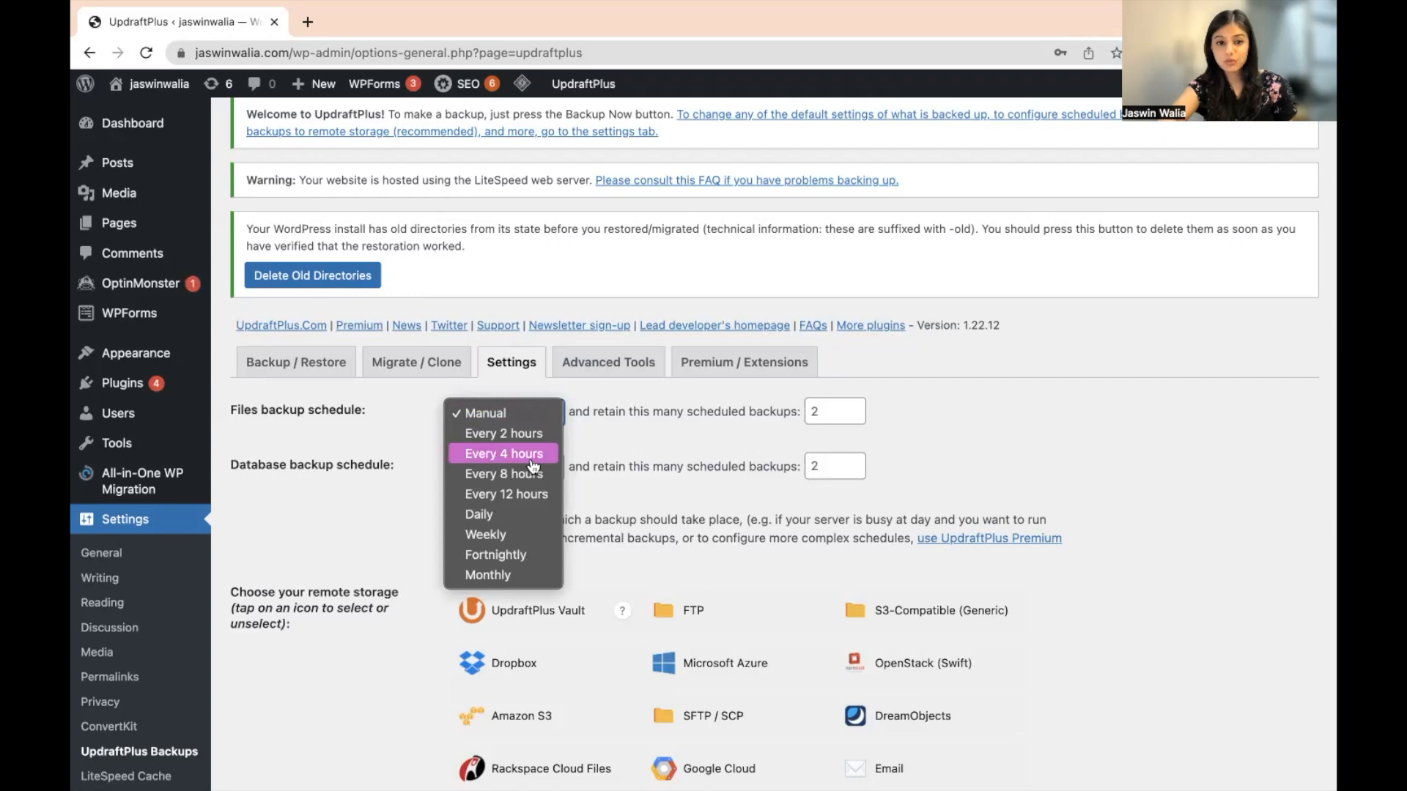
{"action": "mouse_move", "coordinate": [519, 514]}
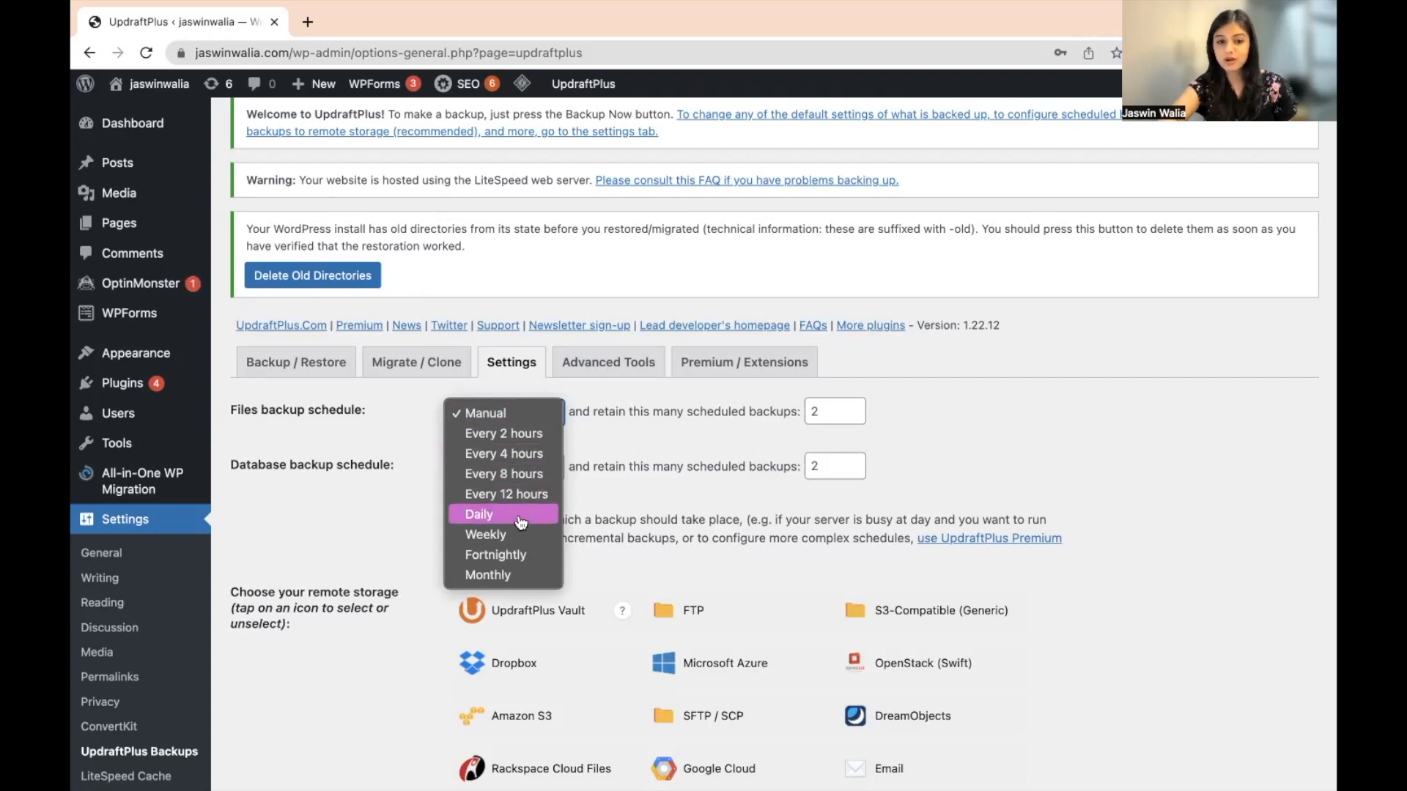
{"action": "mouse_move", "coordinate": [504, 575]}
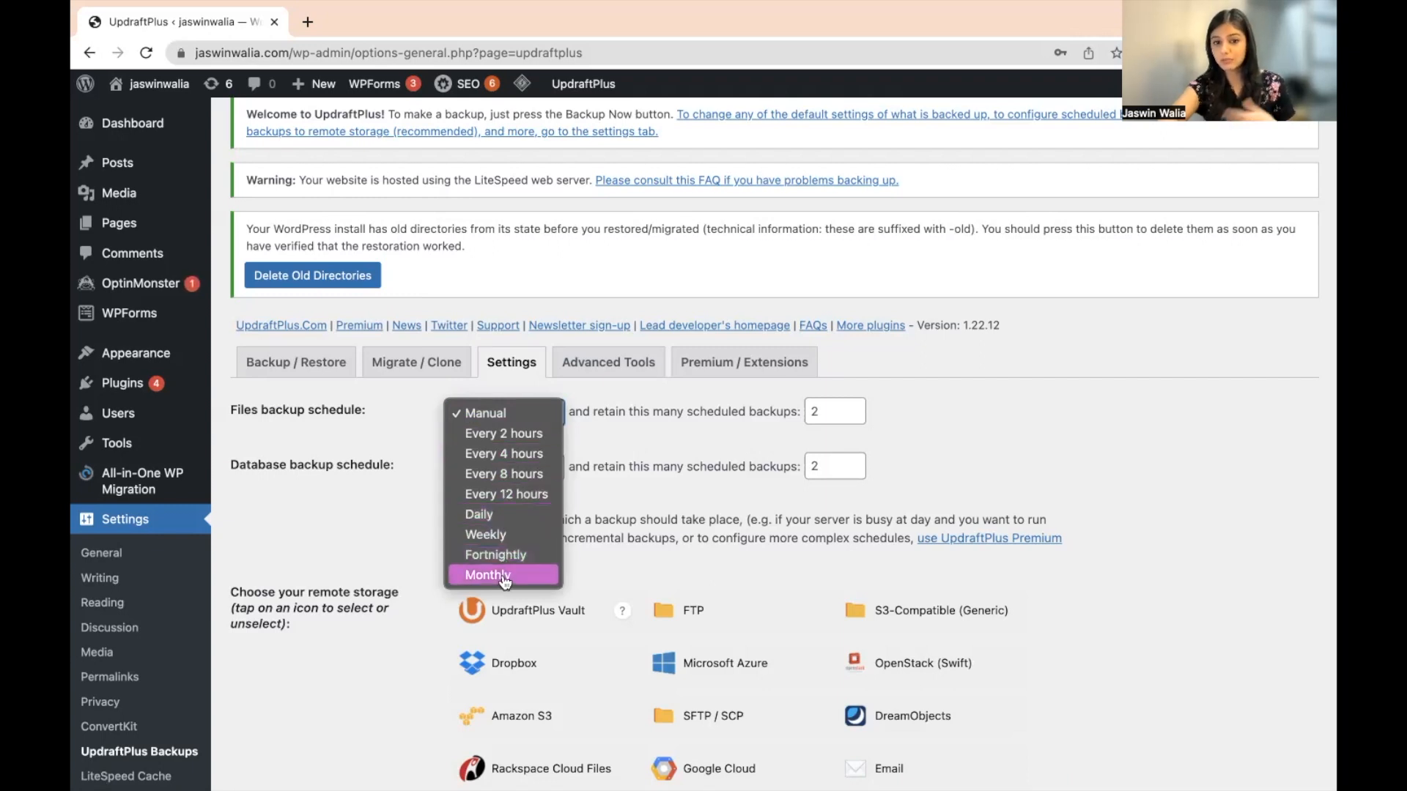
{"action": "mouse_move", "coordinate": [503, 554]}
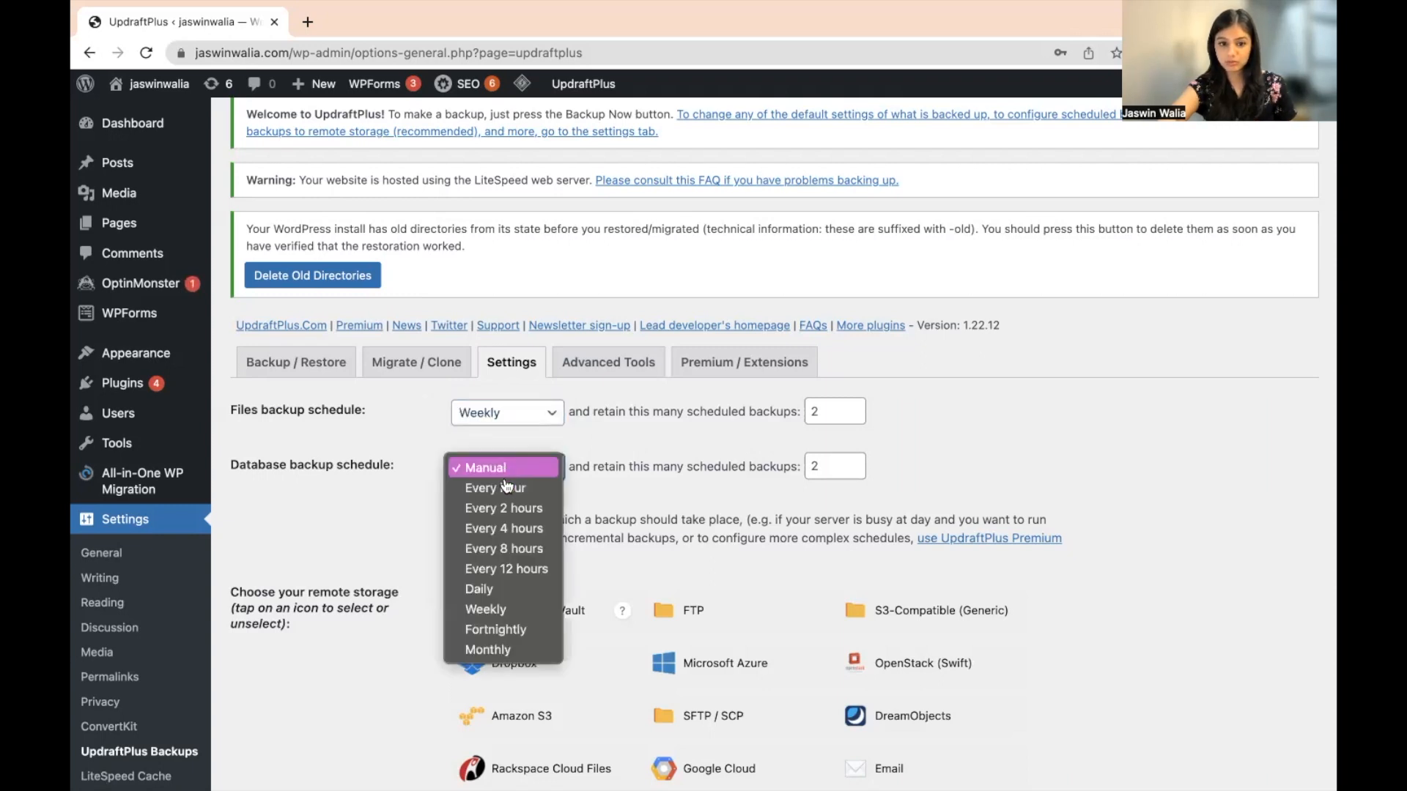
{"action": "left_click", "coordinate": [484, 608]}
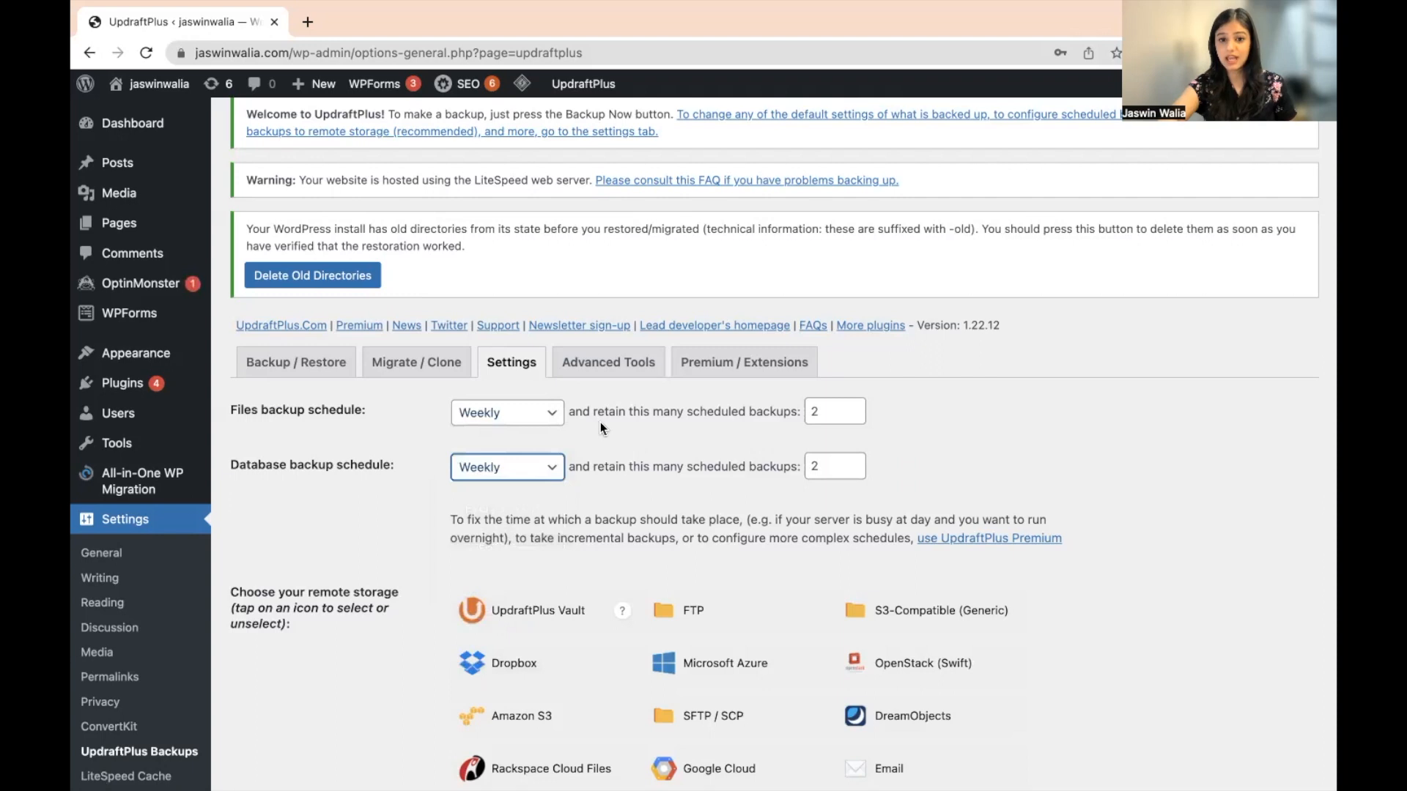
{"action": "mouse_move", "coordinate": [740, 413]}
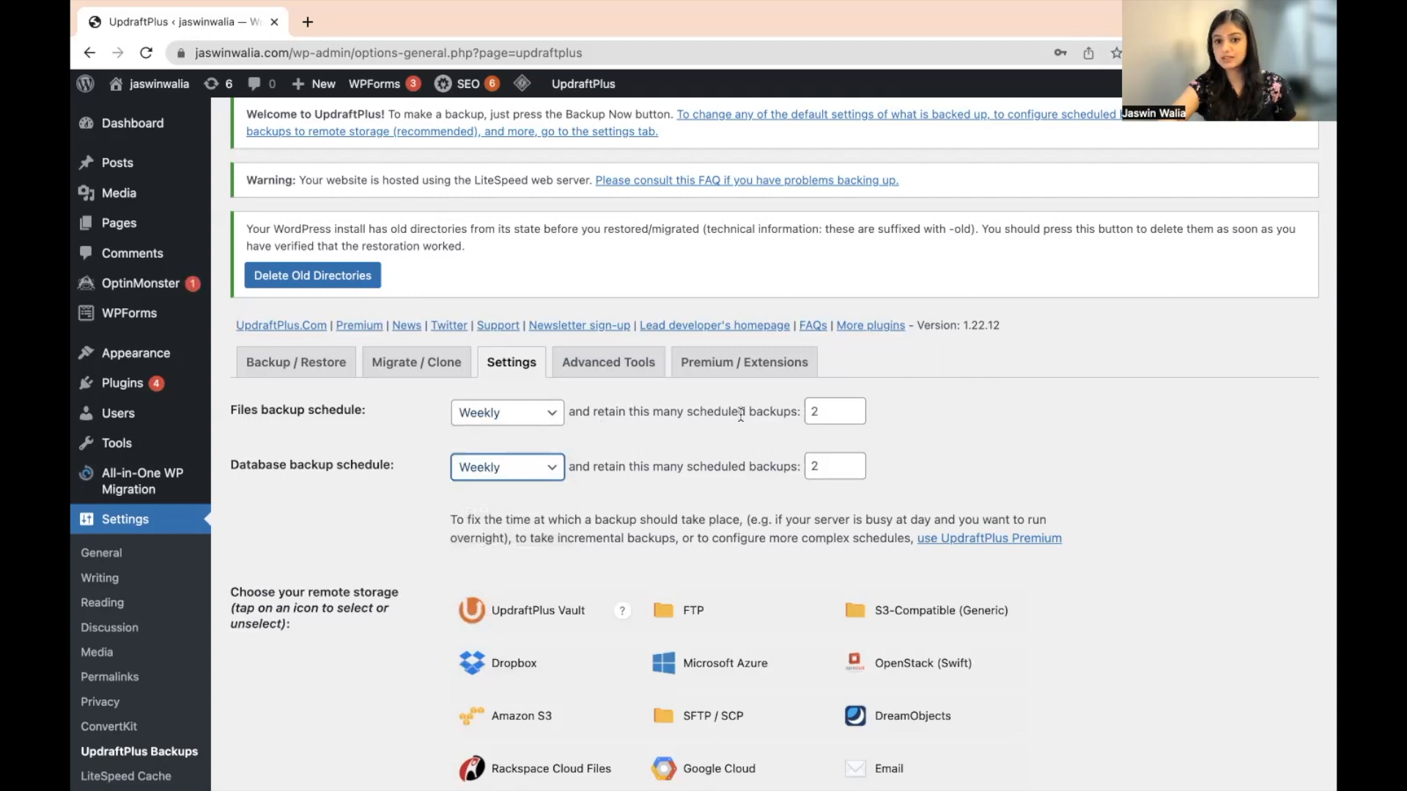
{"action": "mouse_move", "coordinate": [792, 407]}
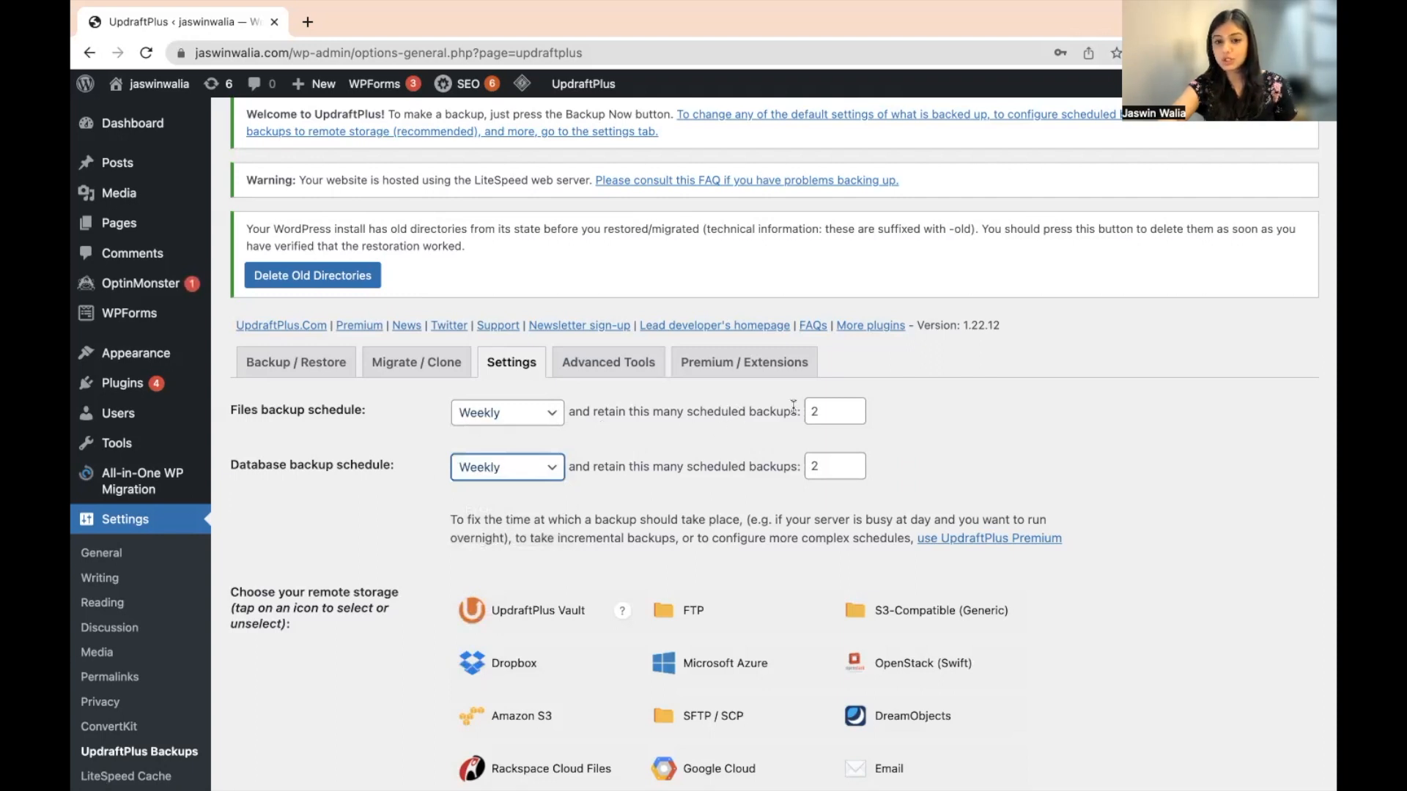
{"action": "mouse_move", "coordinate": [541, 420]}
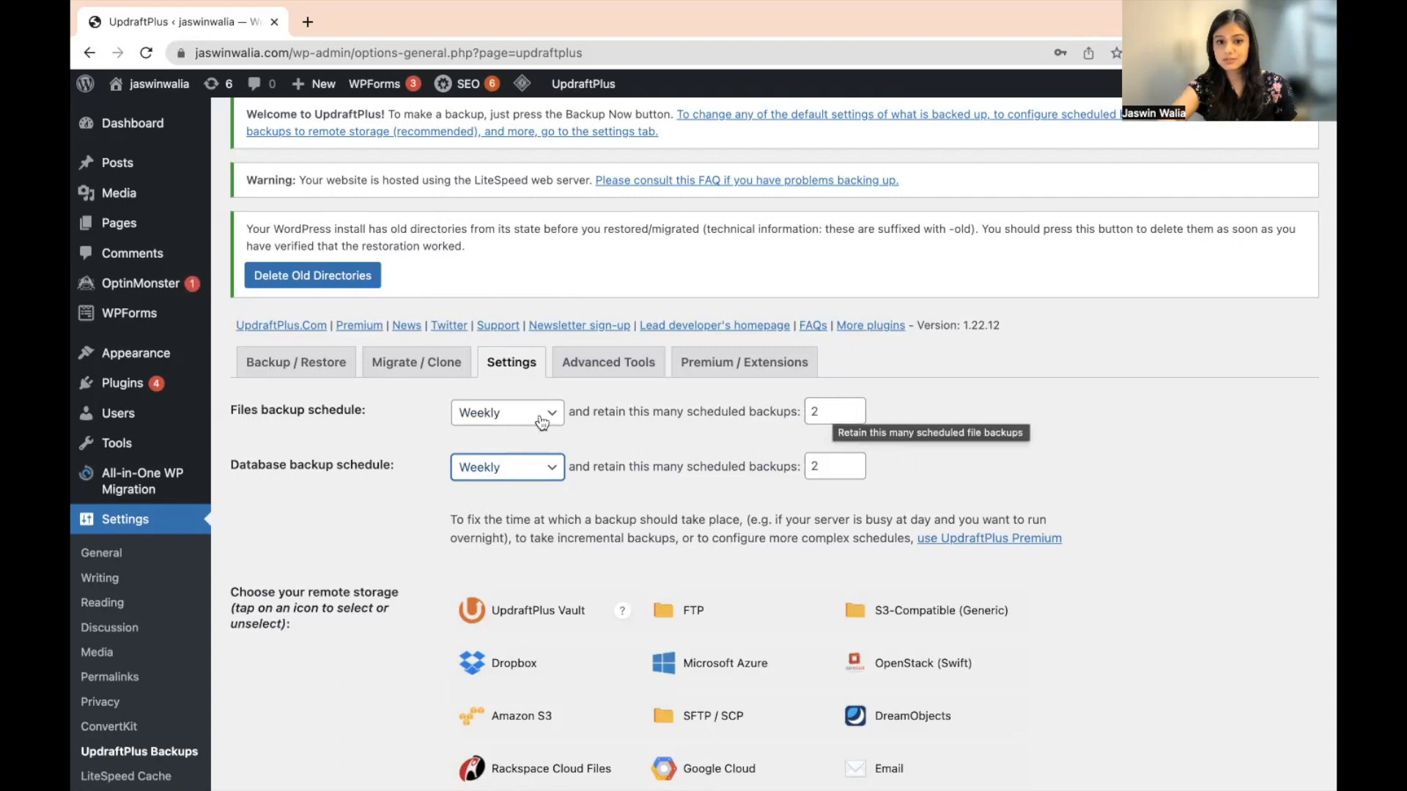
{"action": "mouse_move", "coordinate": [507, 413]}
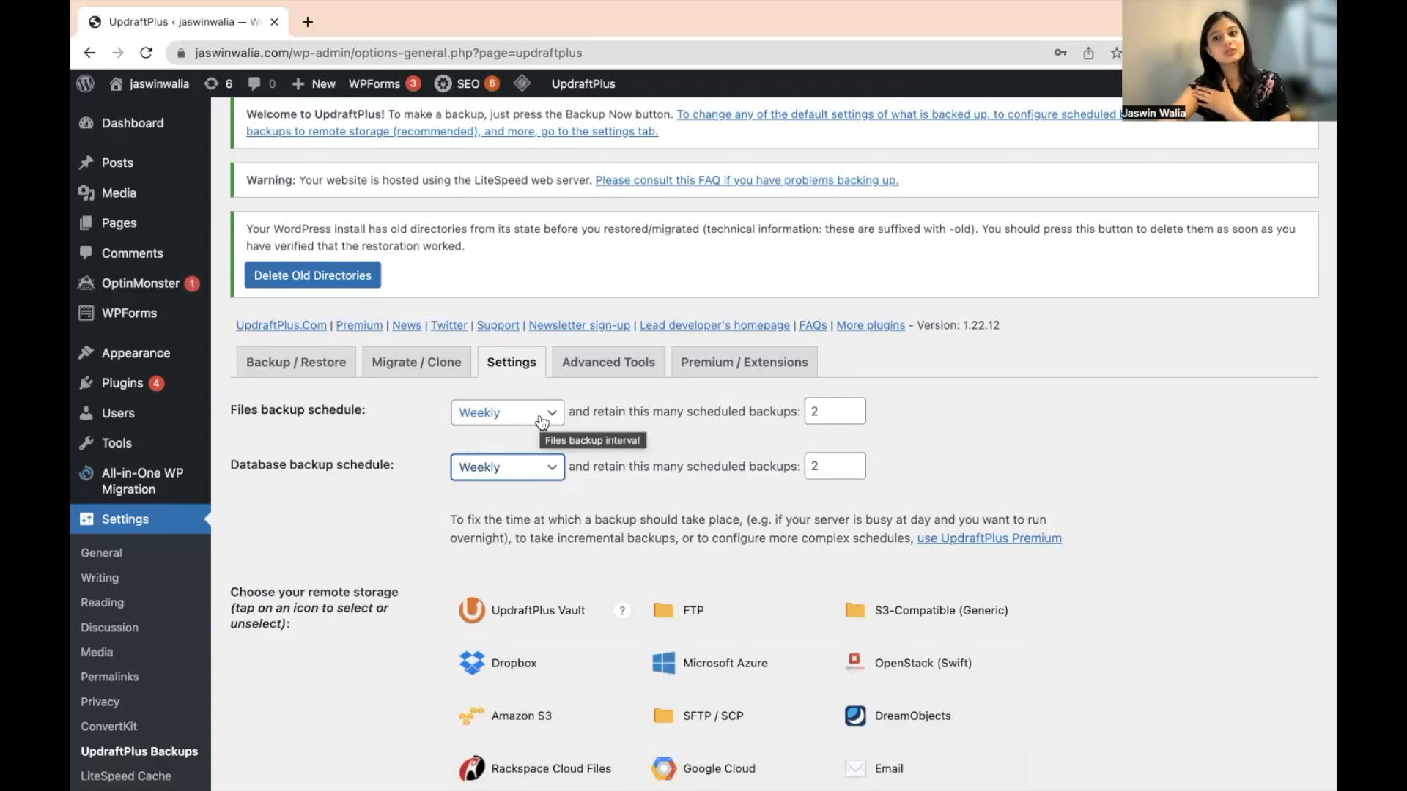
{"action": "mouse_move", "coordinate": [852, 411]}
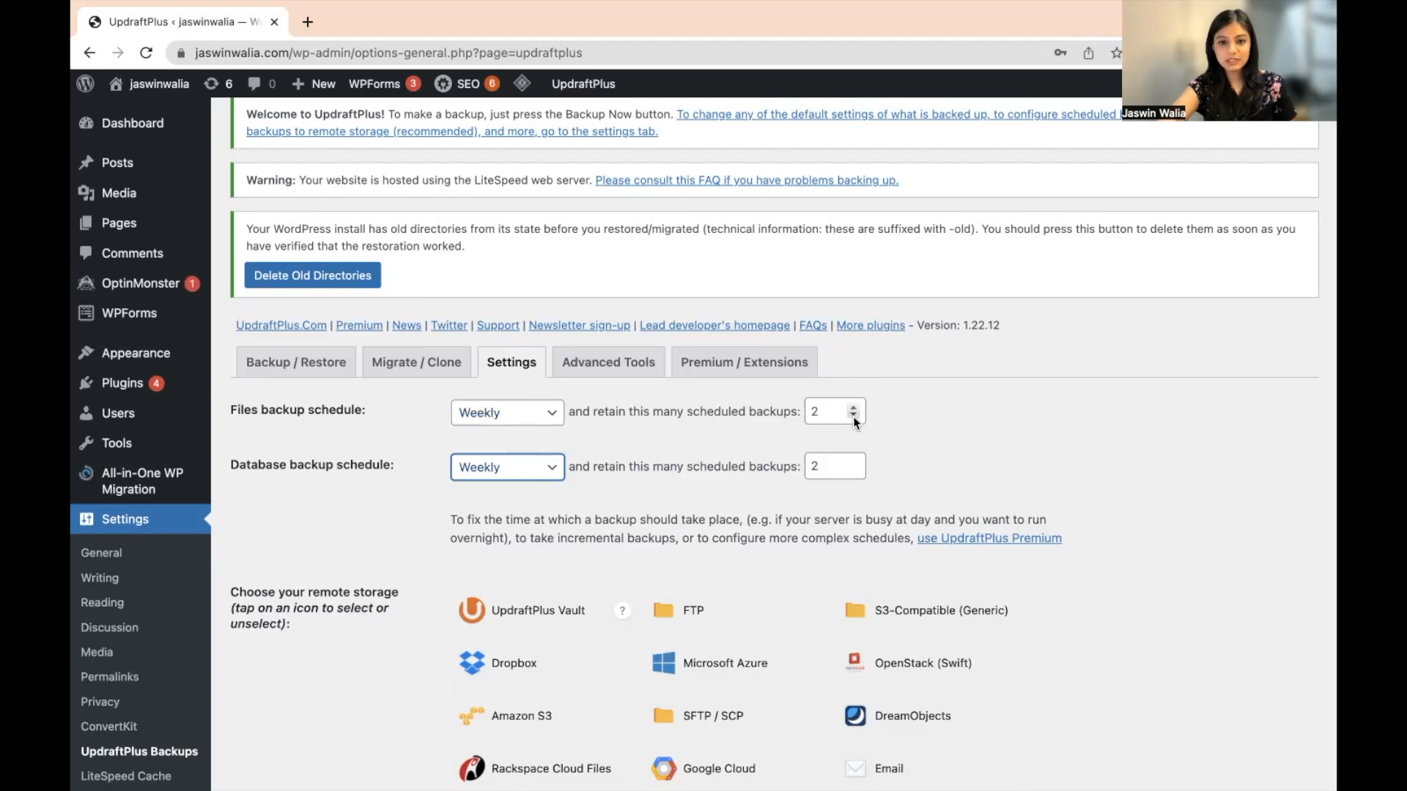
Step: Retain 3 file and 3 database backups, and pick Google Drive as remote storage
{"action": "left_click", "coordinate": [855, 405]}
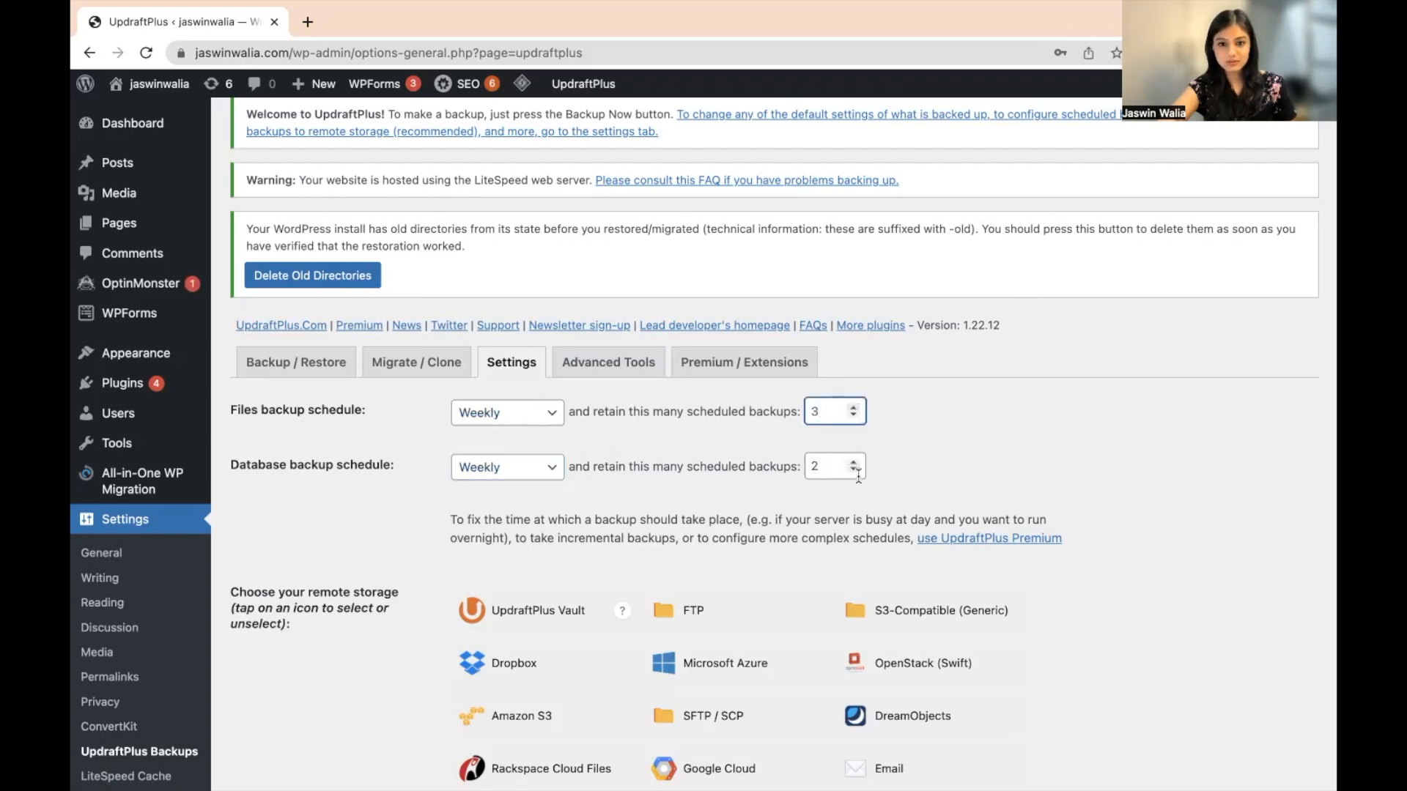
{"action": "left_click", "coordinate": [854, 460]}
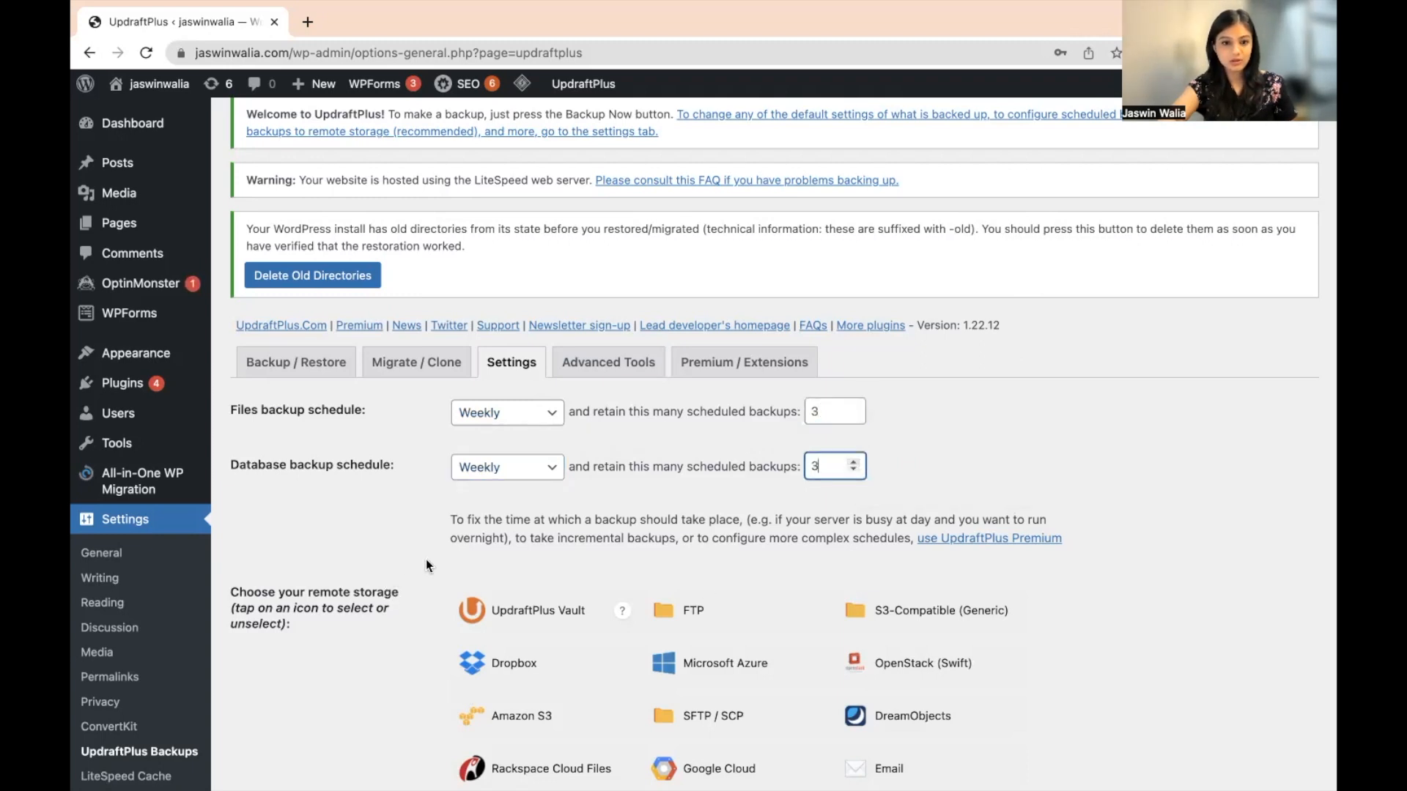
{"action": "scroll", "scroll_direction": "down", "scroll_amount": 3}
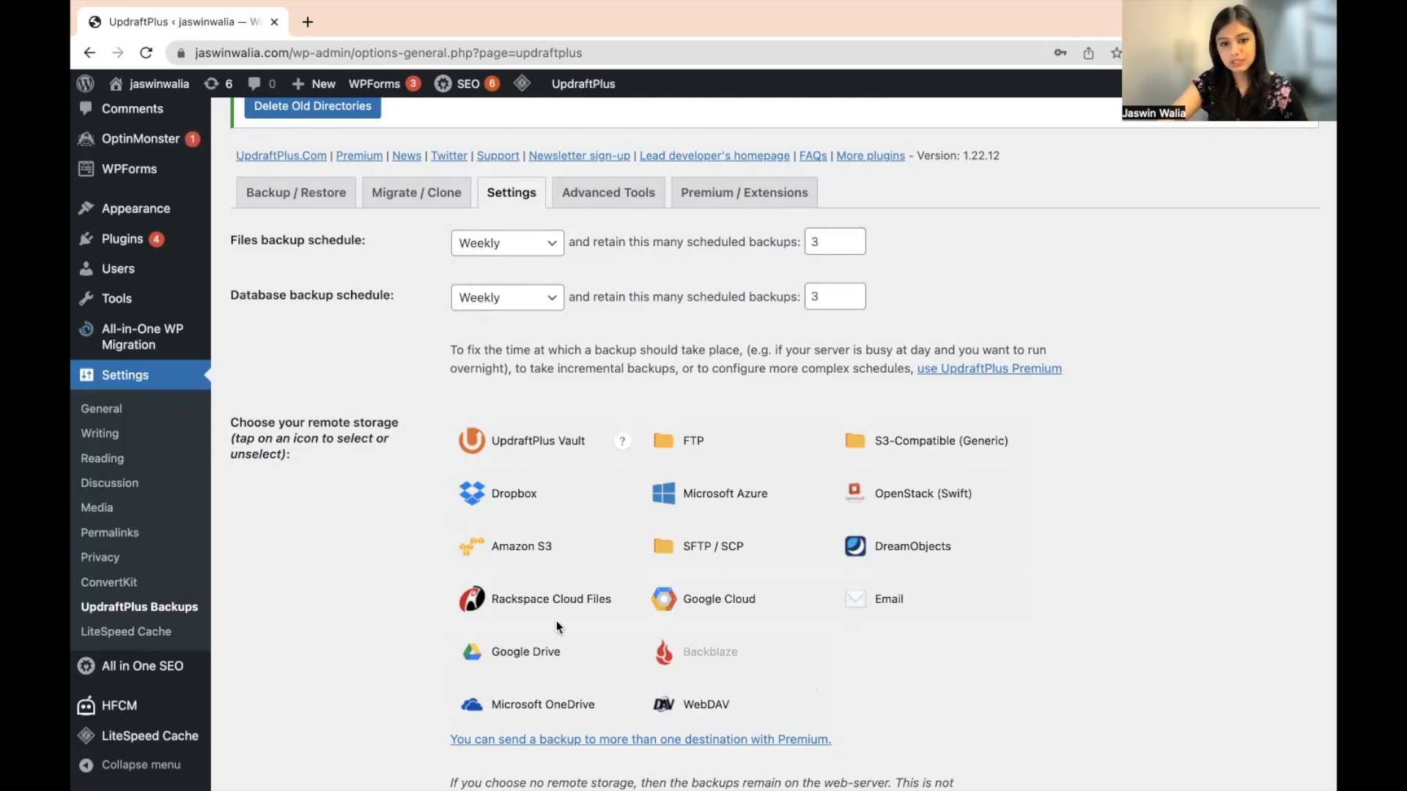
{"action": "left_click", "coordinate": [524, 652]}
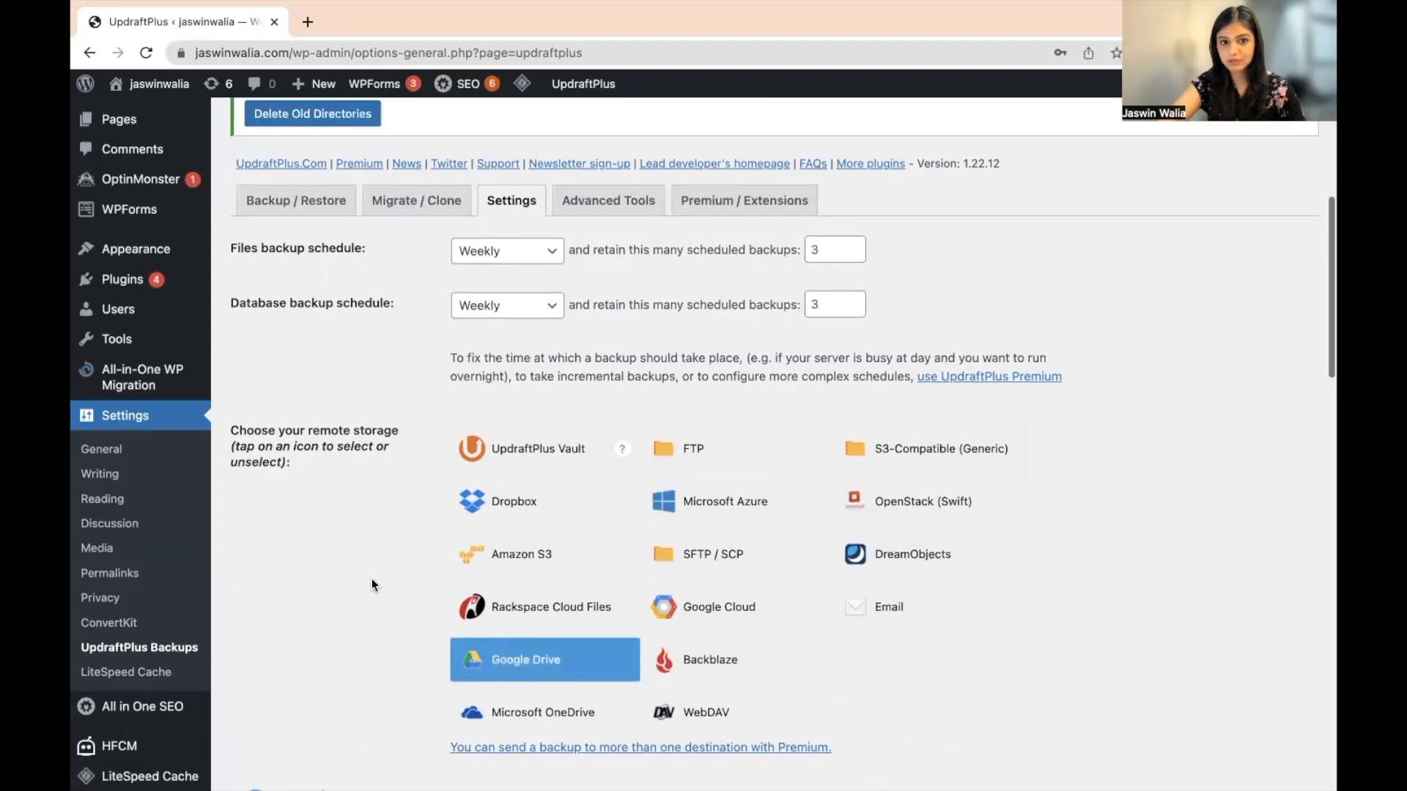
Step: Review the Google Drive options (folder UpdraftPlus) and scroll down to Save Changes
{"action": "scroll", "scroll_direction": "up", "scroll_amount": 3}
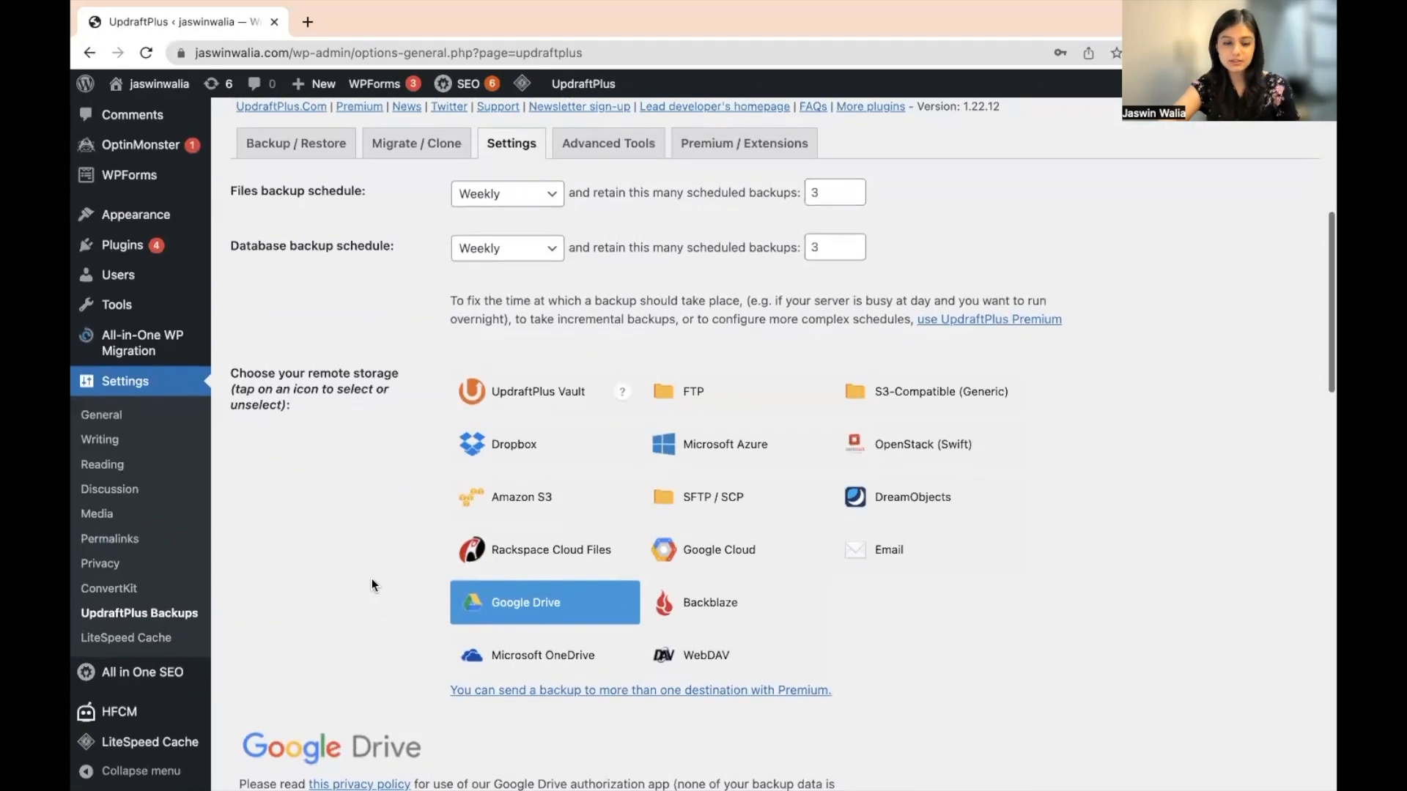
{"action": "scroll", "scroll_direction": "down", "scroll_amount": 3}
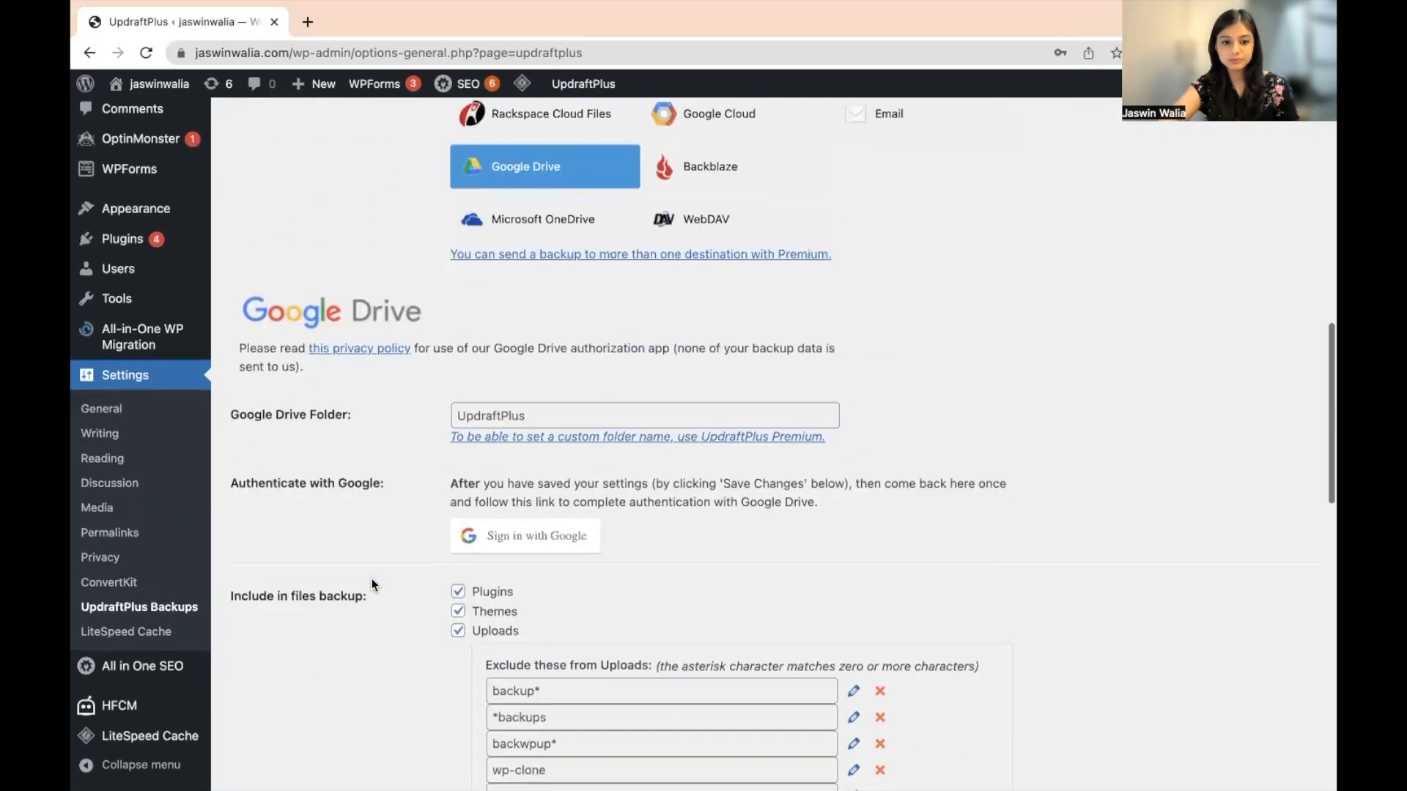
{"action": "scroll", "scroll_direction": "down", "scroll_amount": 3}
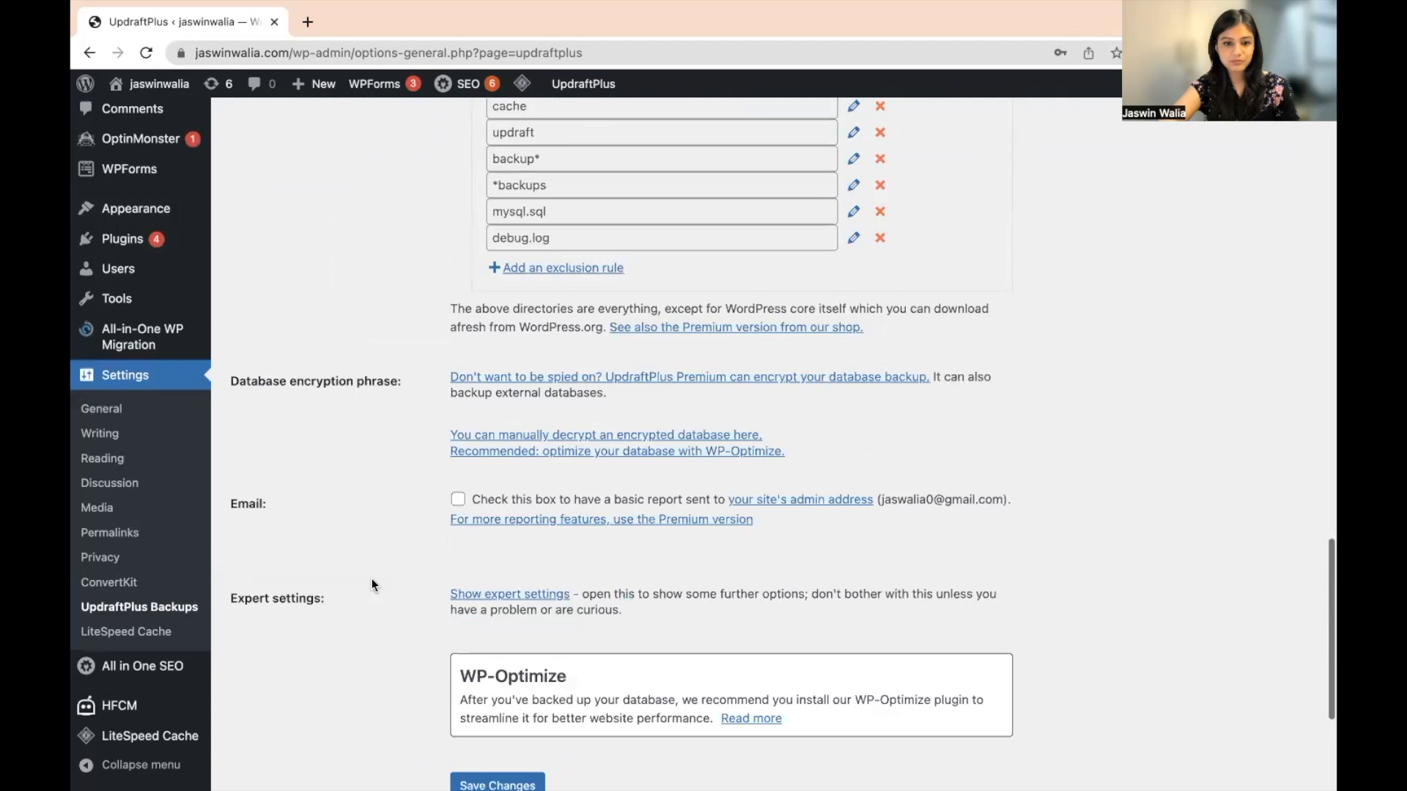
{"action": "scroll", "scroll_direction": "down", "scroll_amount": 3}
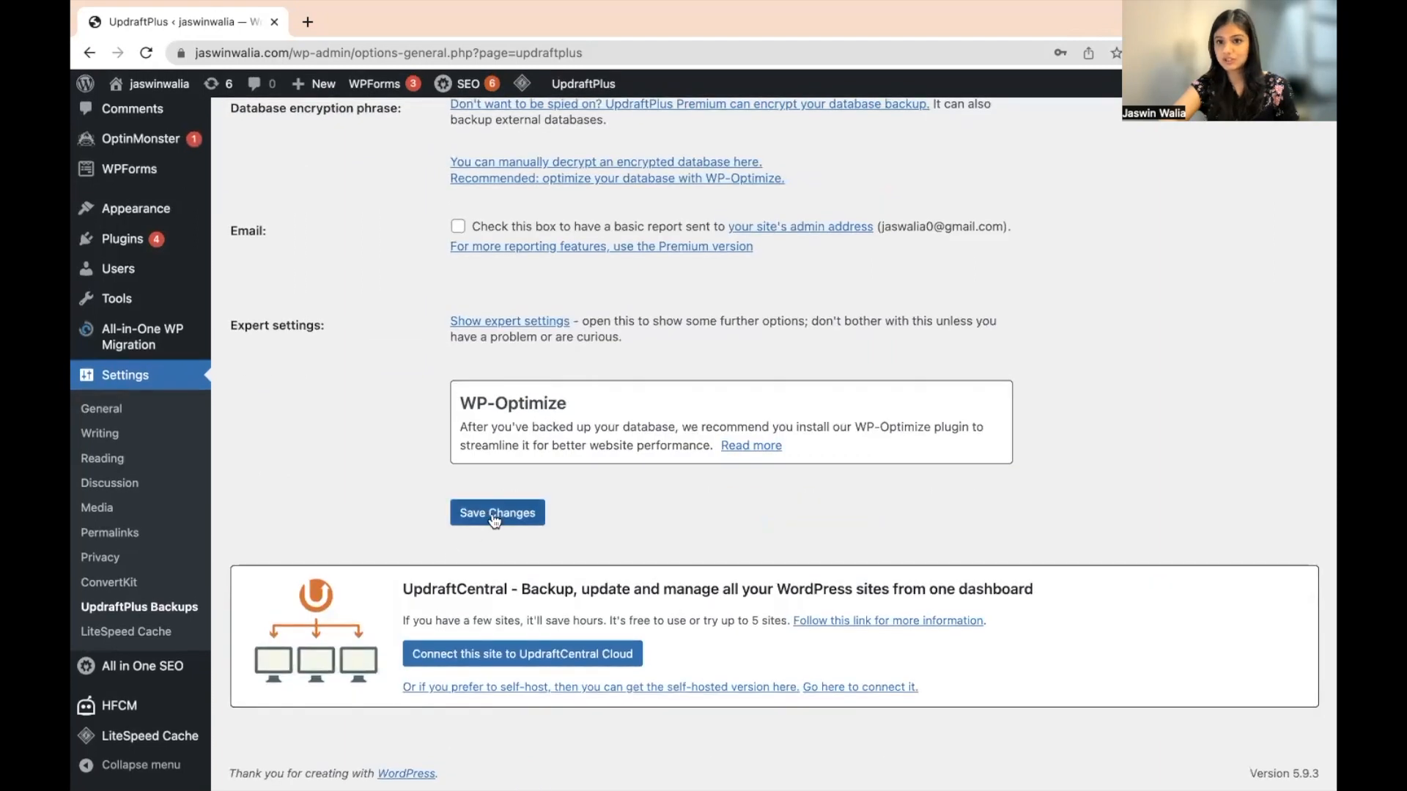
Step: Save the settings and choose Sign in with Google in the authentication popup
{"action": "left_click", "coordinate": [496, 513]}
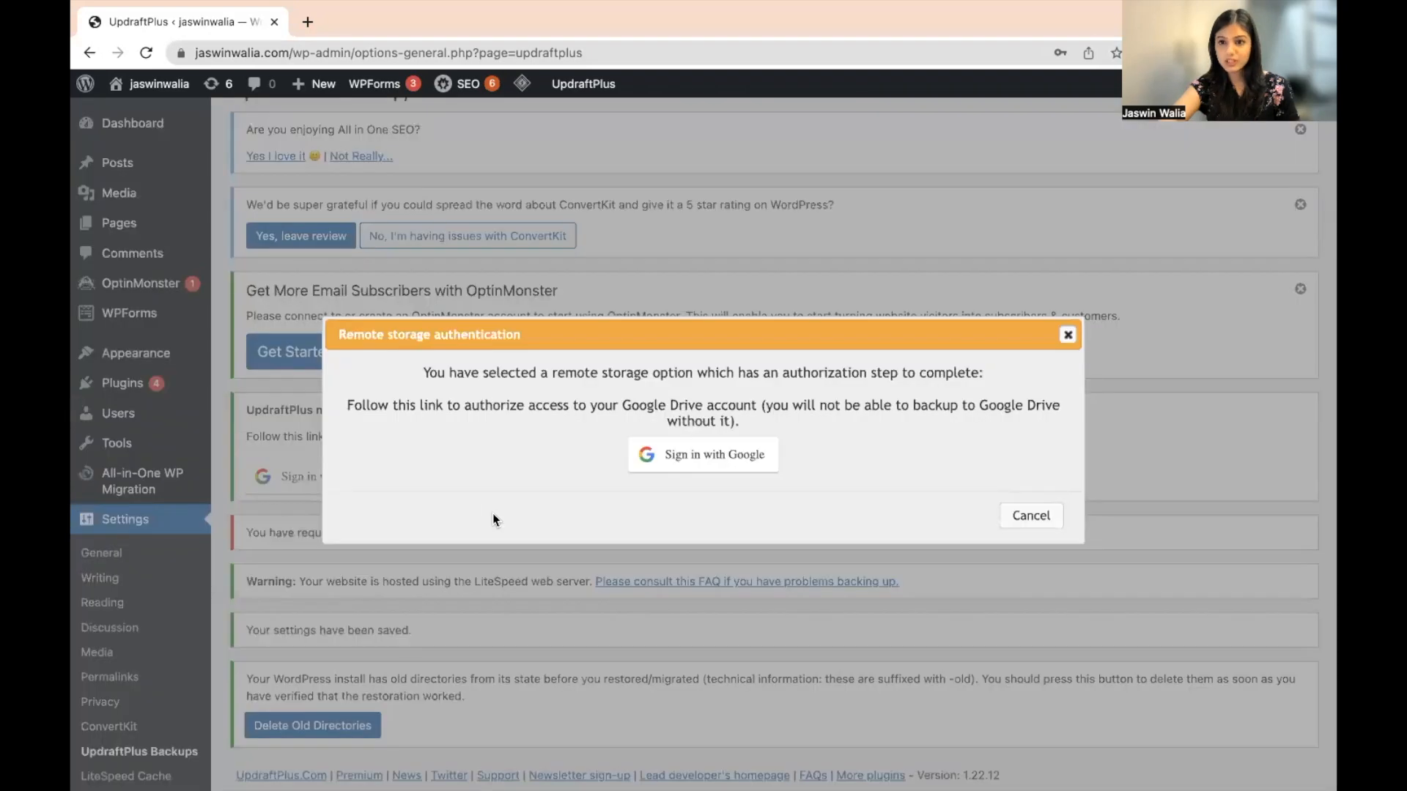
{"action": "mouse_move", "coordinate": [859, 330]}
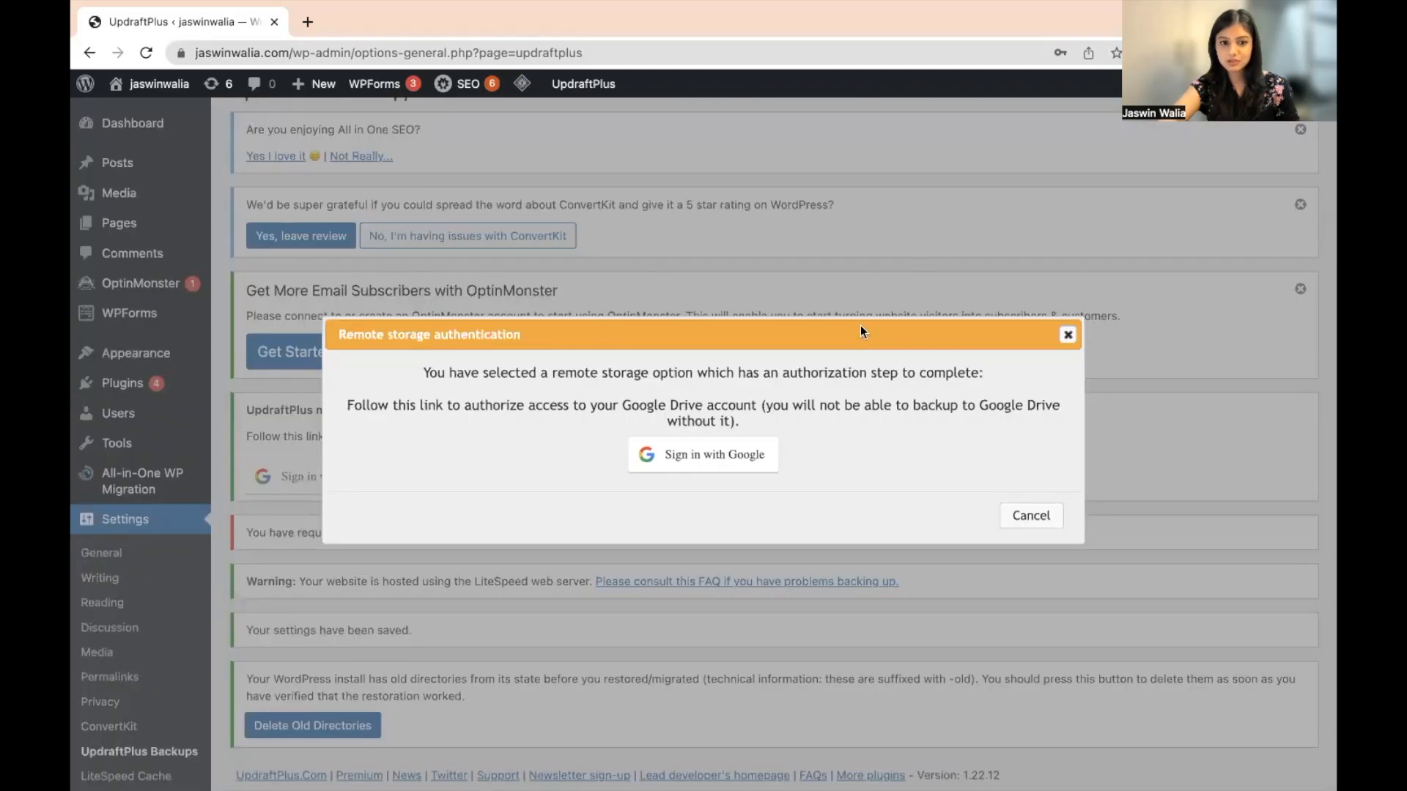
{"action": "mouse_move", "coordinate": [668, 339]}
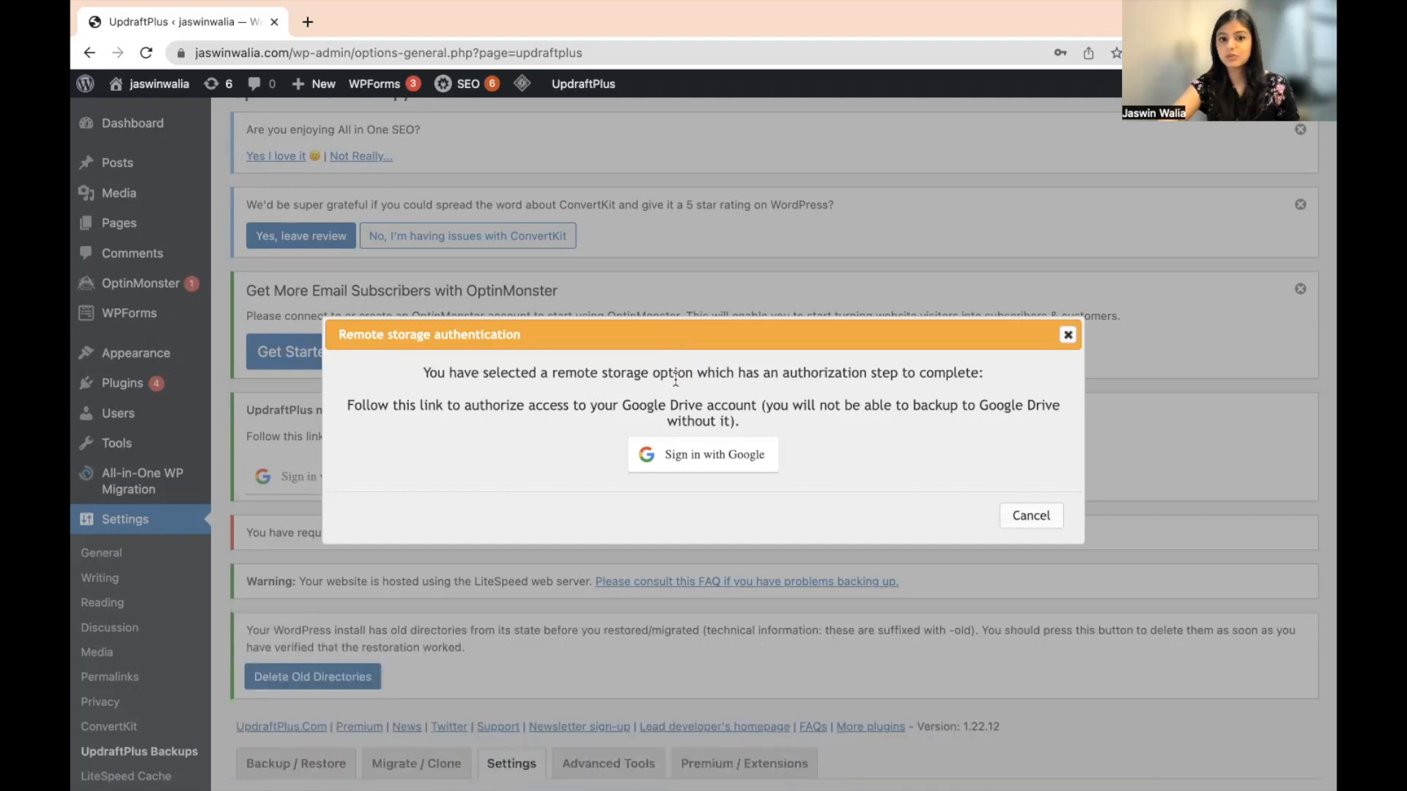
{"action": "mouse_move", "coordinate": [903, 387]}
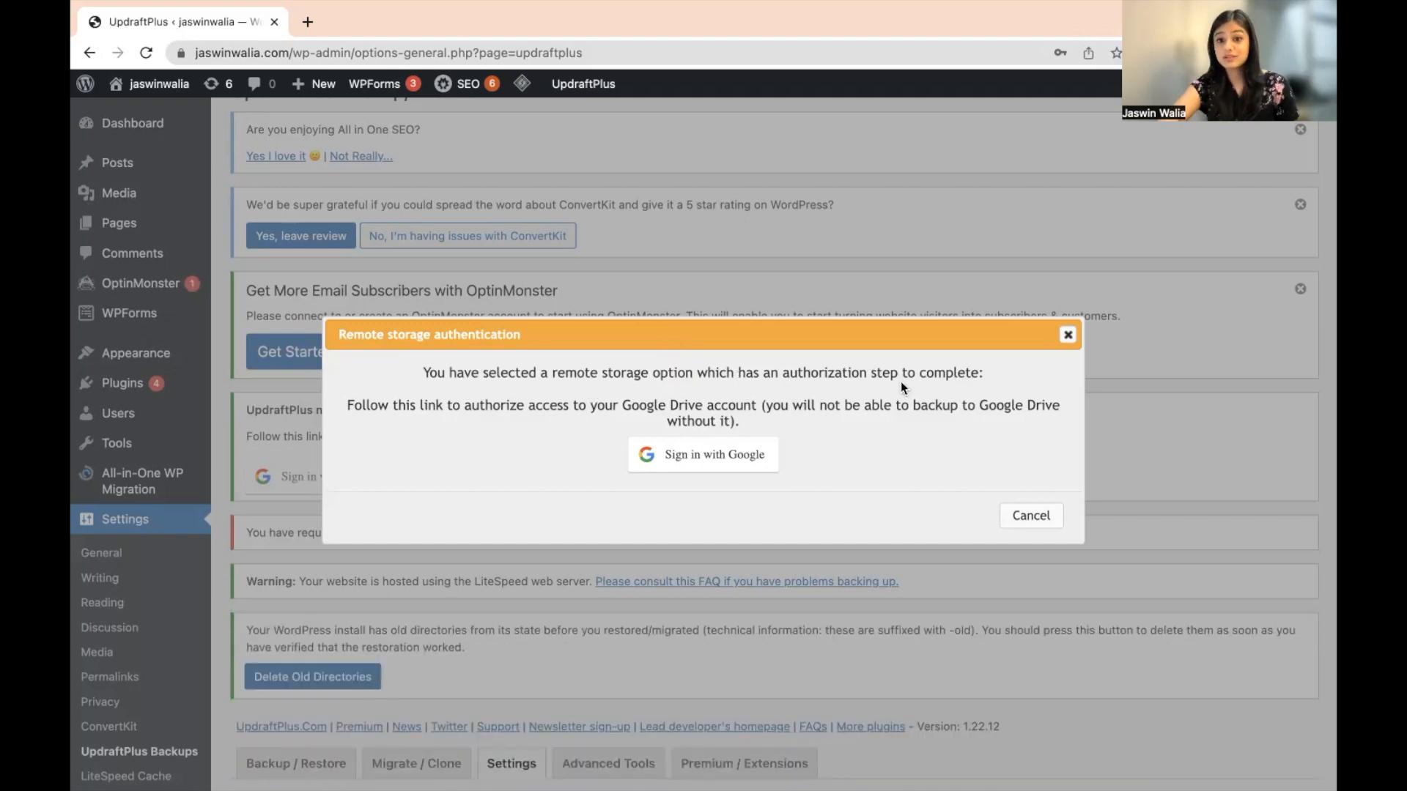
{"action": "mouse_move", "coordinate": [471, 463]}
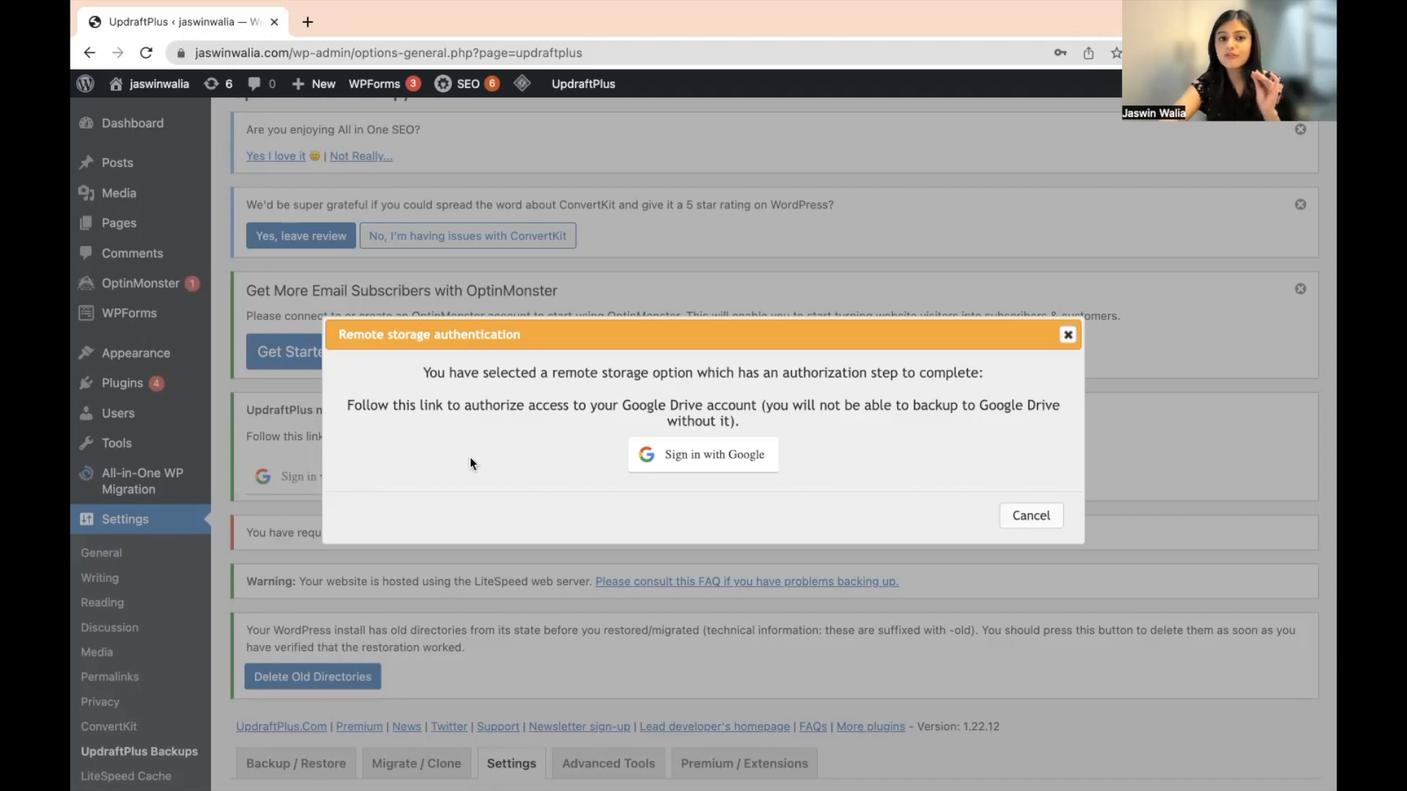
{"action": "mouse_move", "coordinate": [703, 455]}
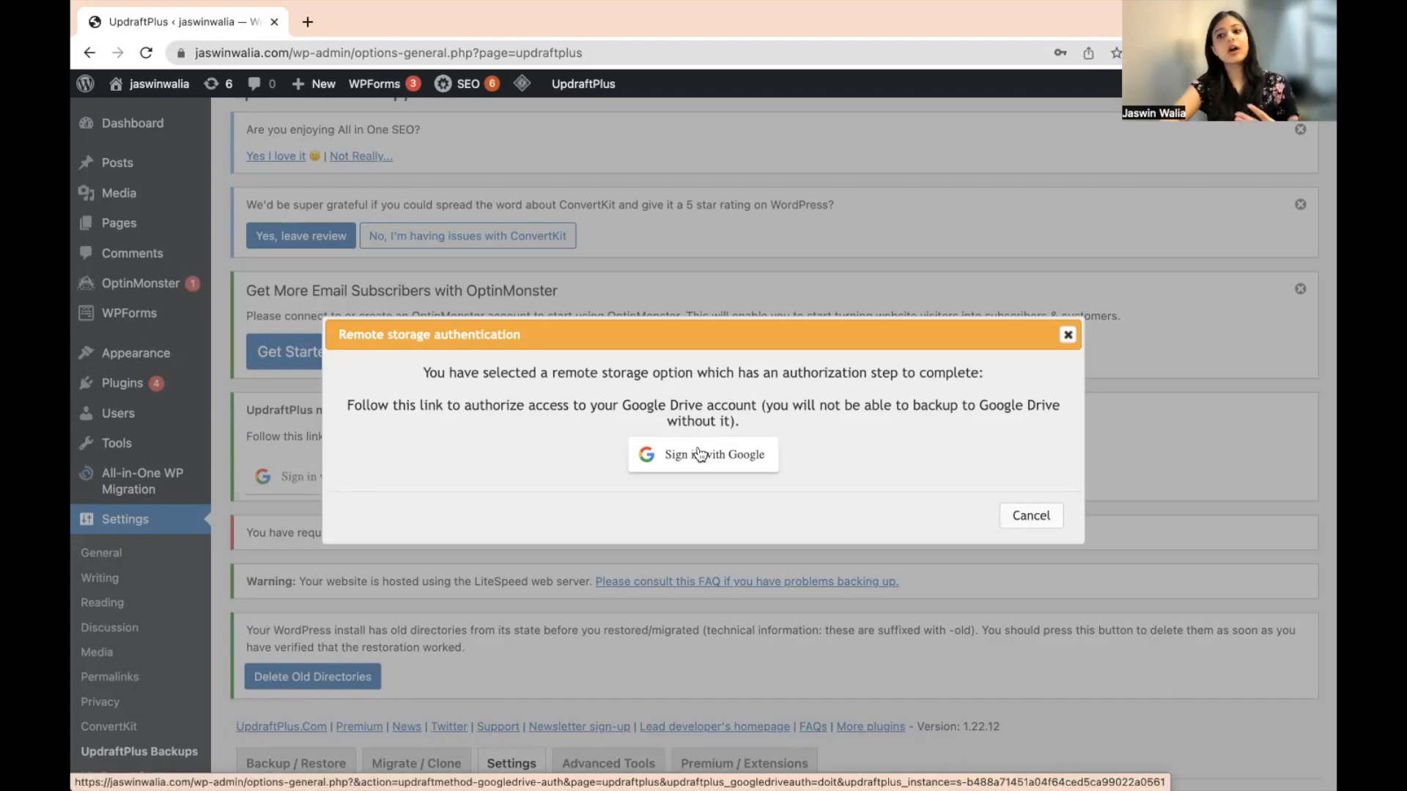
{"action": "left_click", "coordinate": [703, 455]}
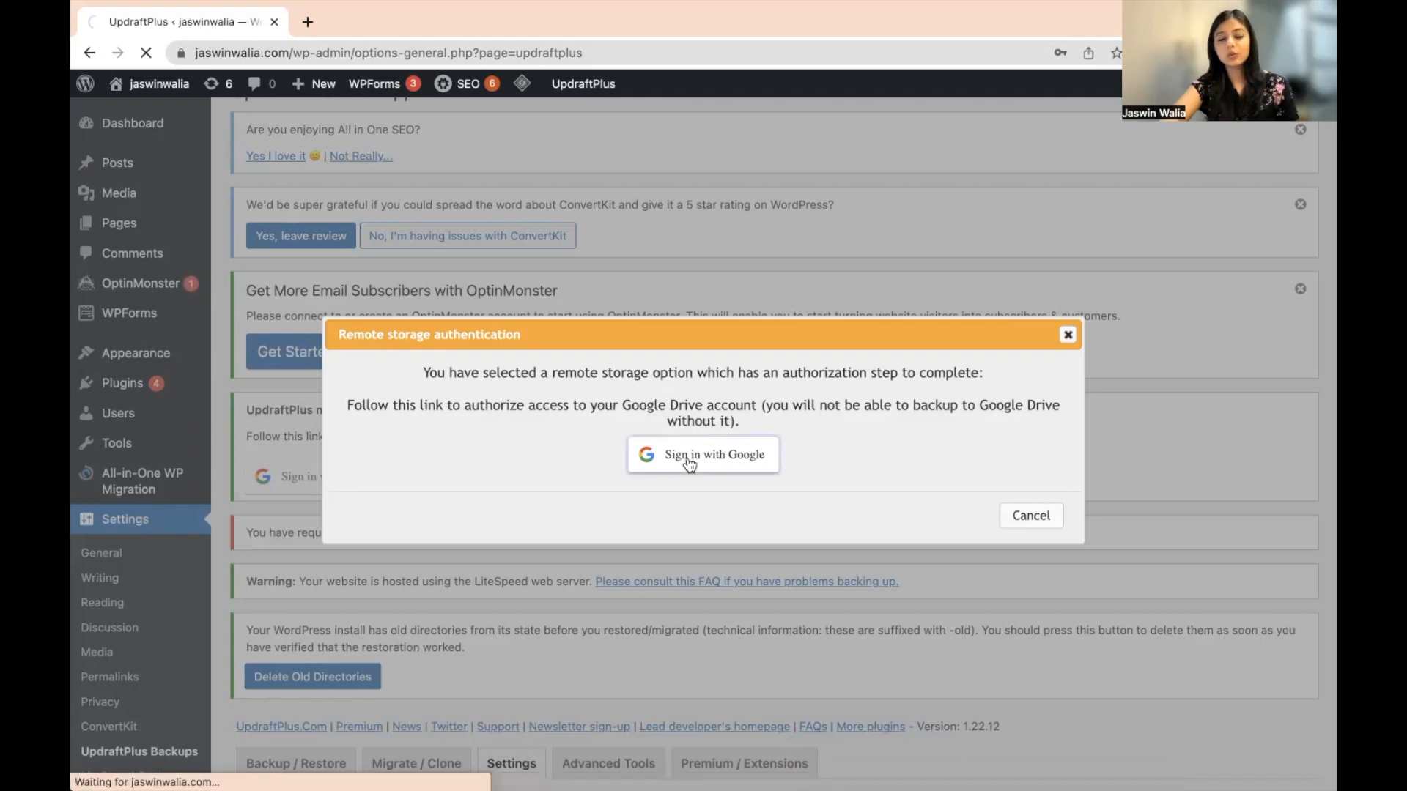
{"action": "left_click", "coordinate": [703, 454]}
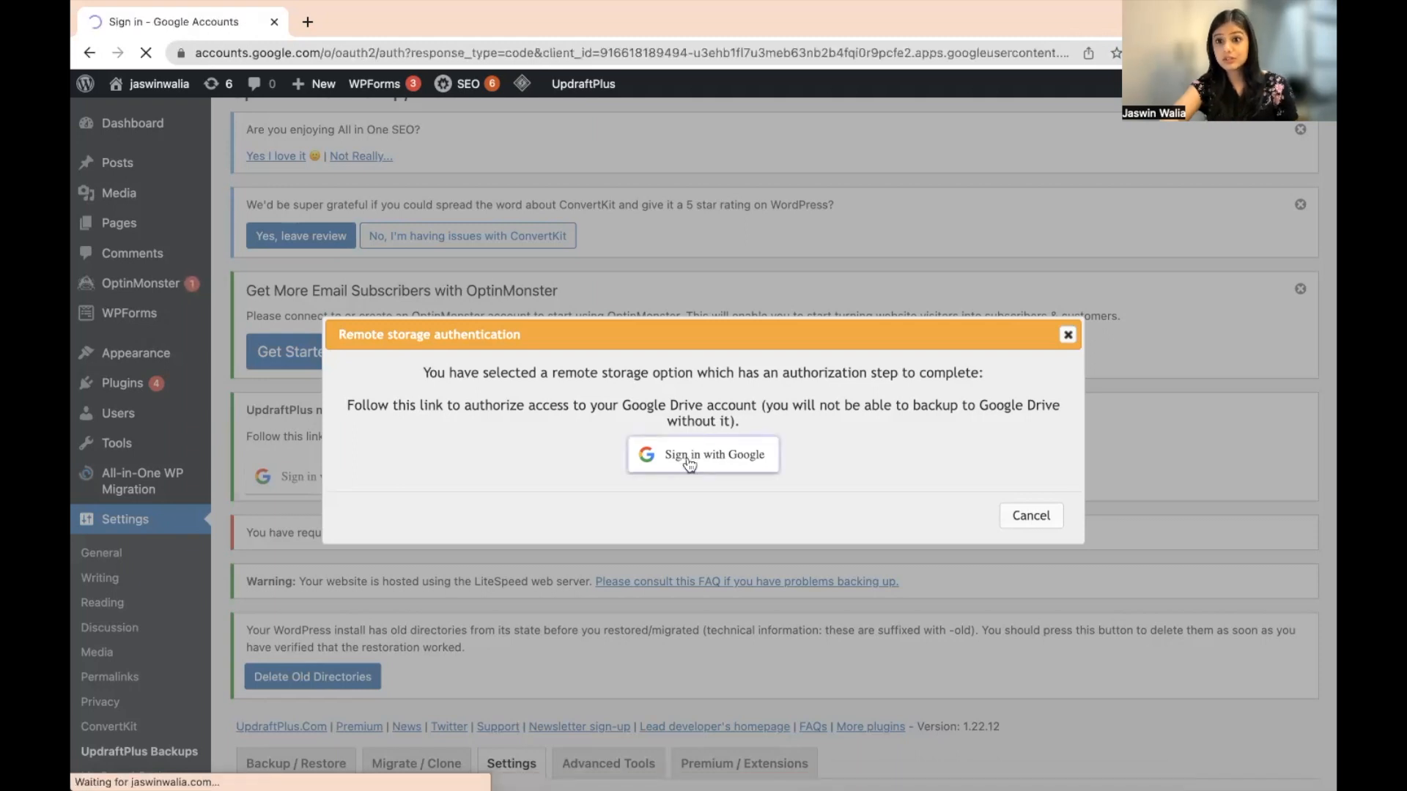
Step: Select the Google account and allow UpdraftPlus access to Google Drive
{"action": "left_click", "coordinate": [703, 454]}
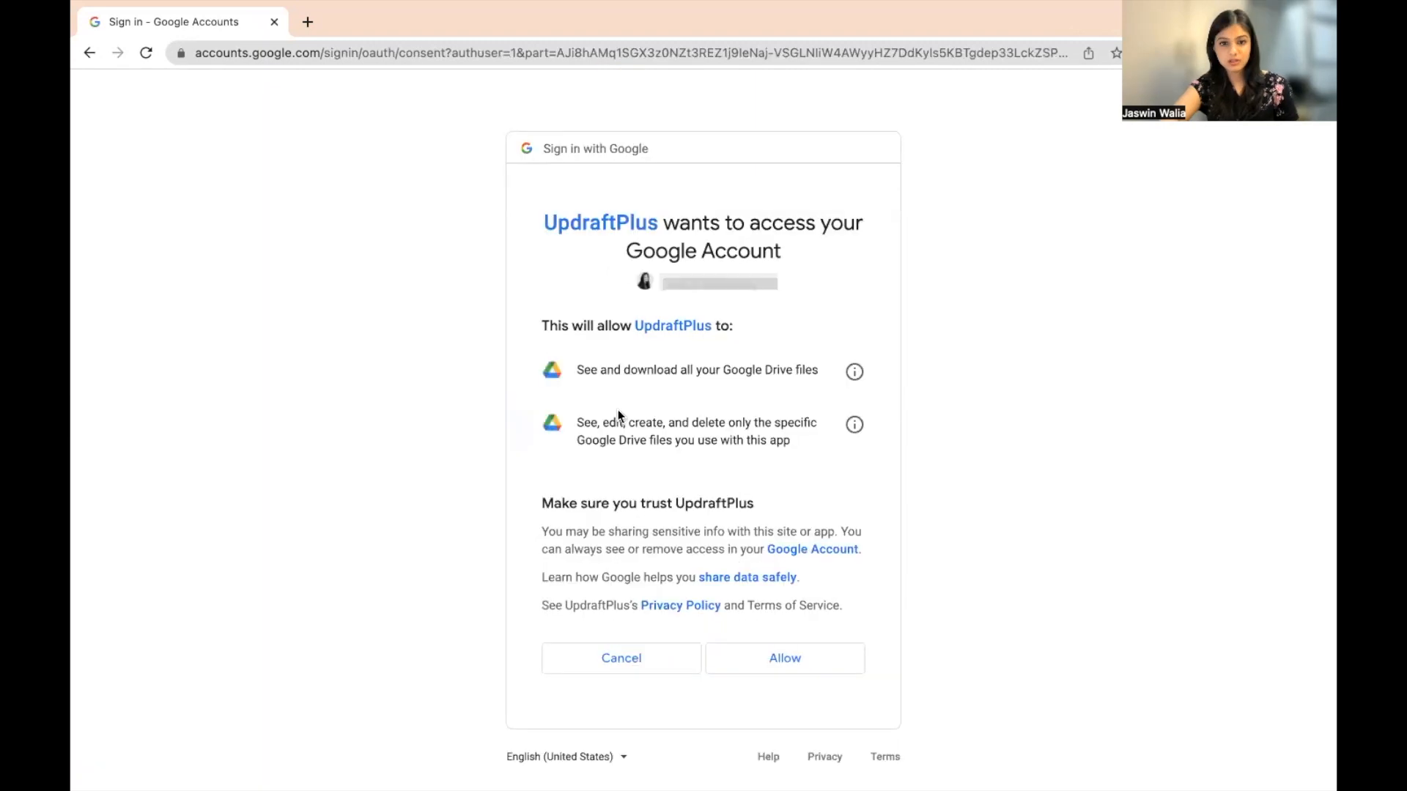
{"action": "mouse_move", "coordinate": [619, 416]}
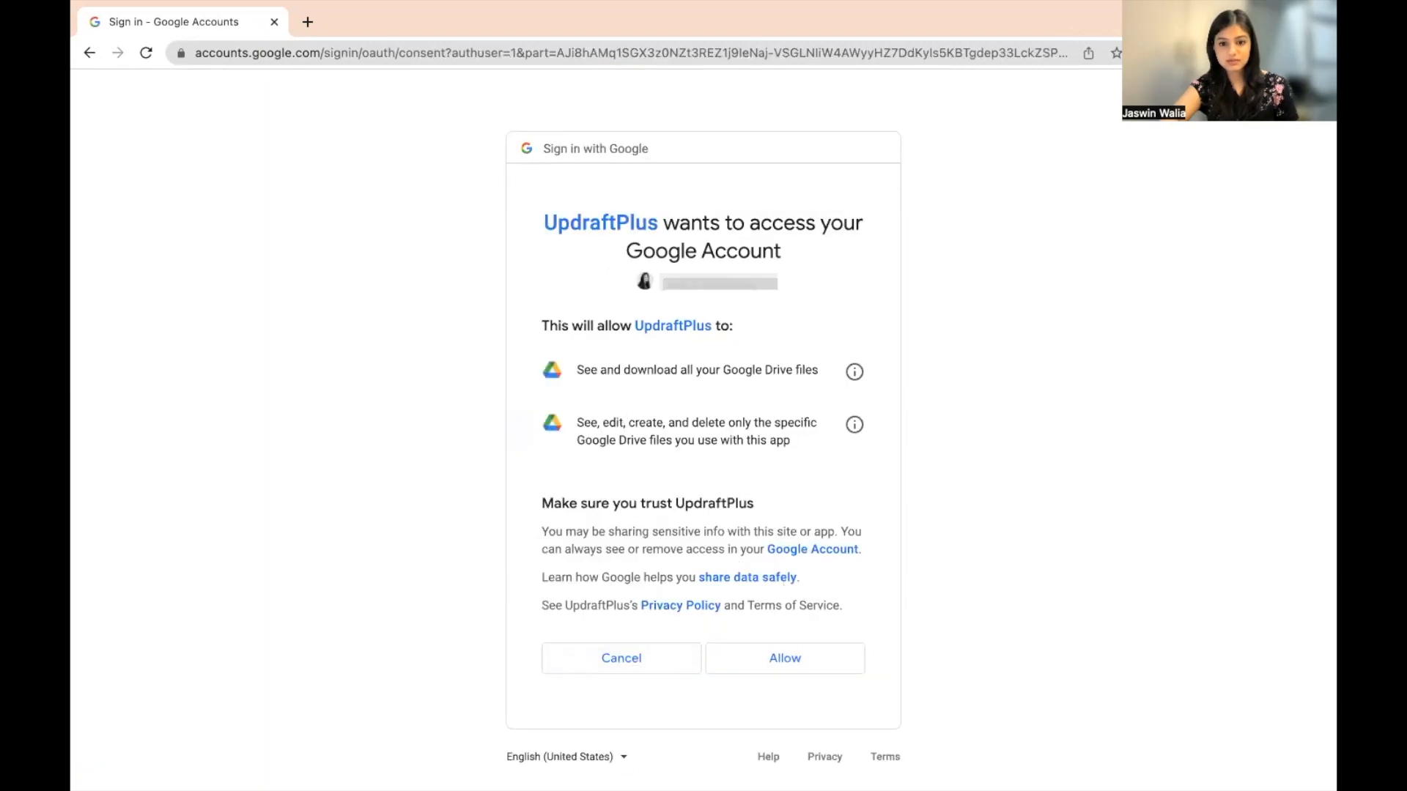
{"action": "left_click", "coordinate": [783, 658]}
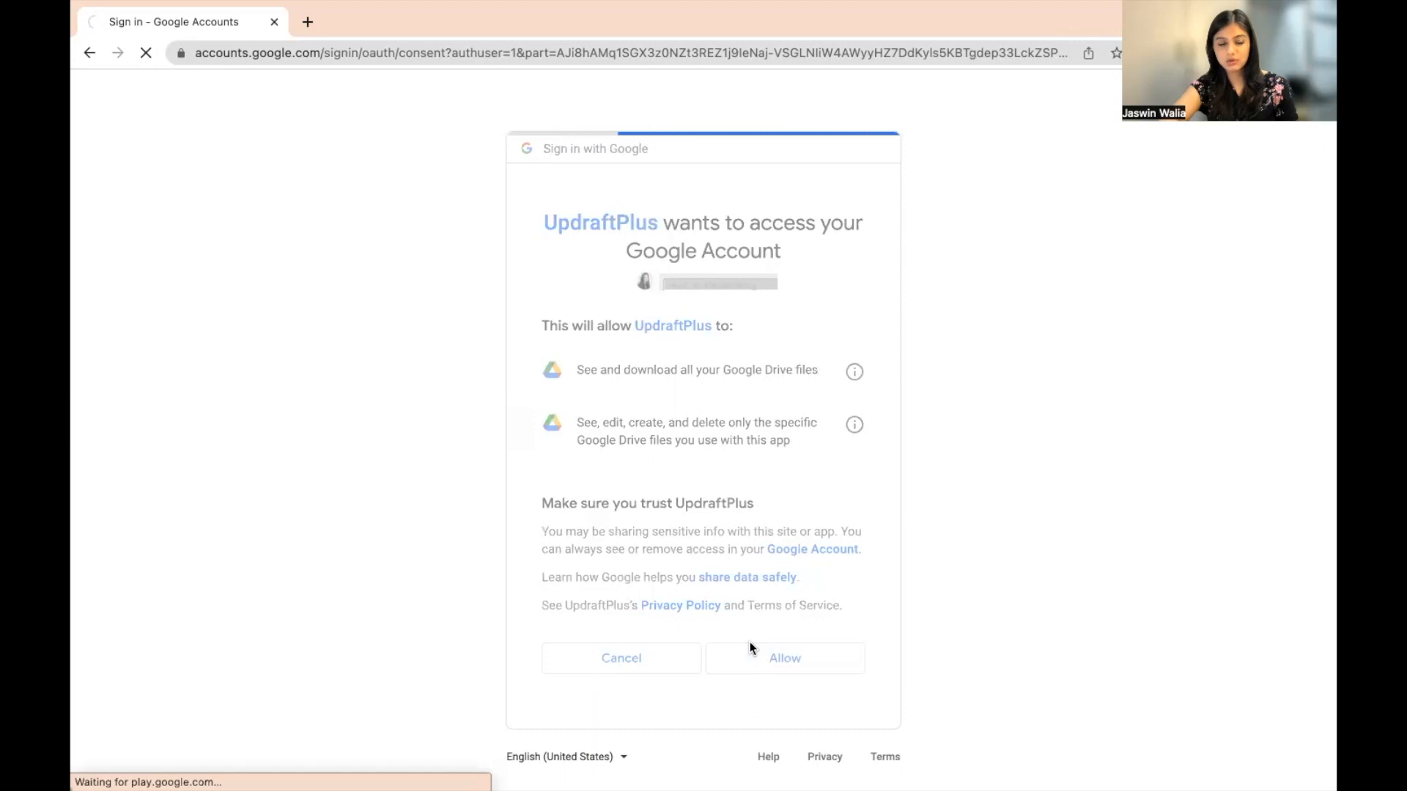
{"action": "left_click", "coordinate": [783, 658]}
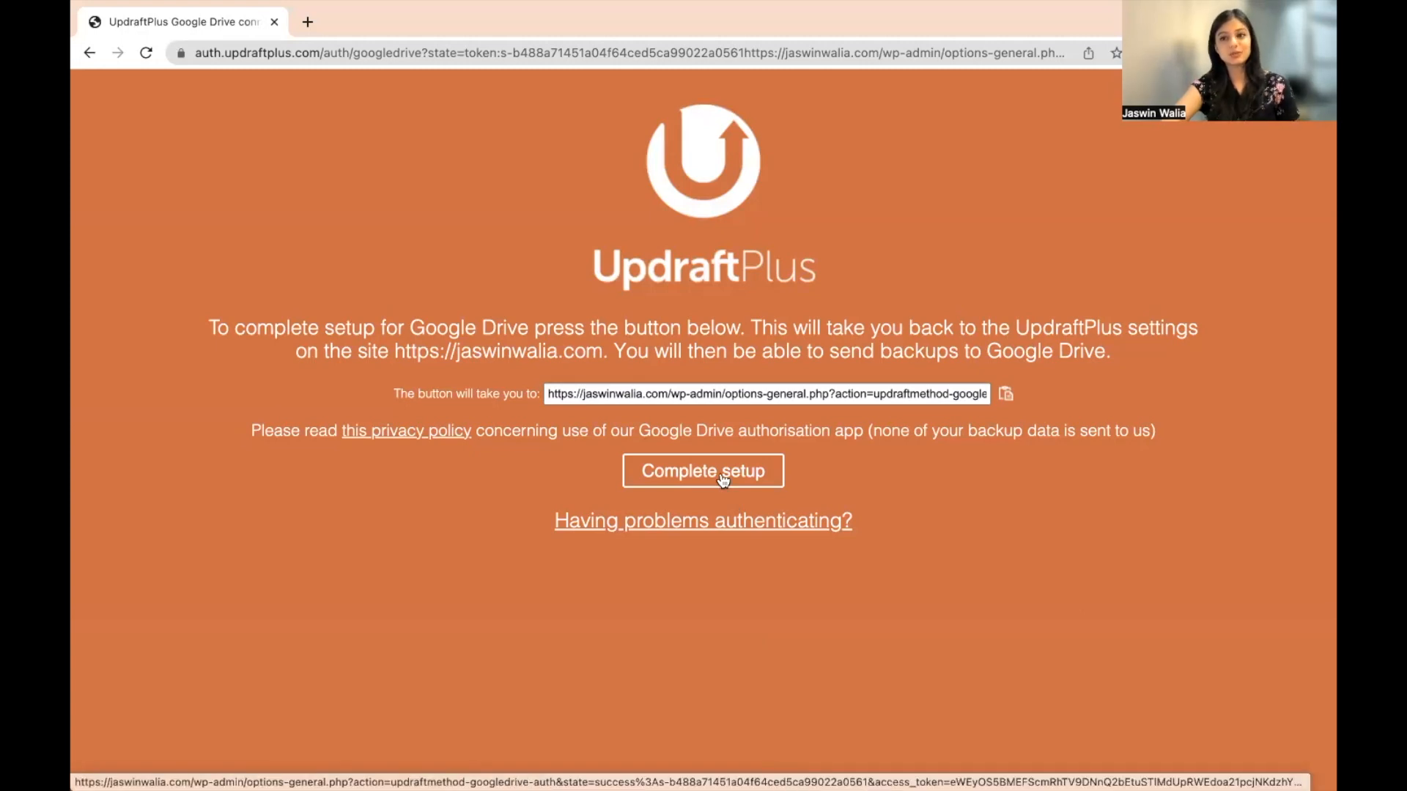
Step: Complete setup, returning to WordPress where the Google Drive authentication success notice shows
{"action": "left_click", "coordinate": [703, 470]}
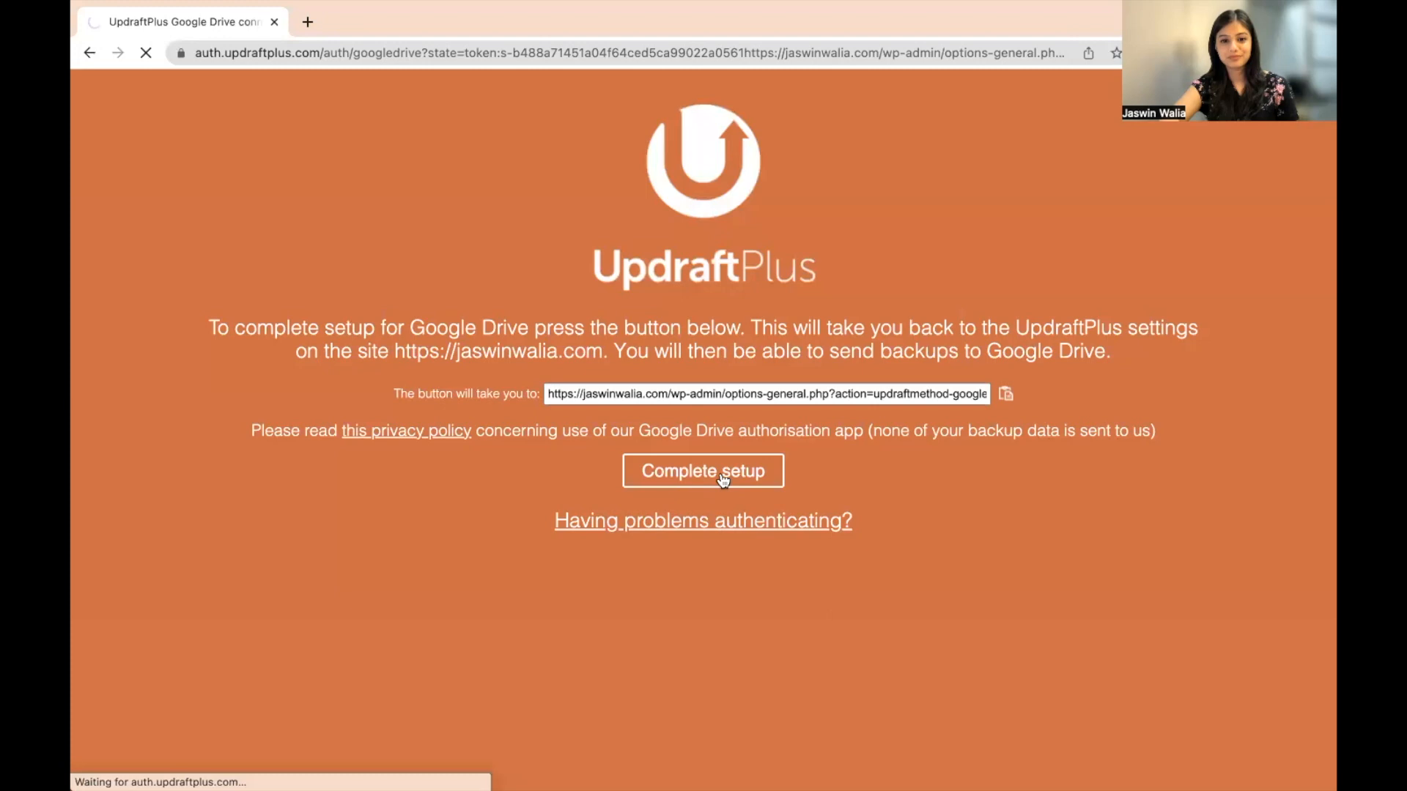
{"action": "left_click", "coordinate": [702, 472]}
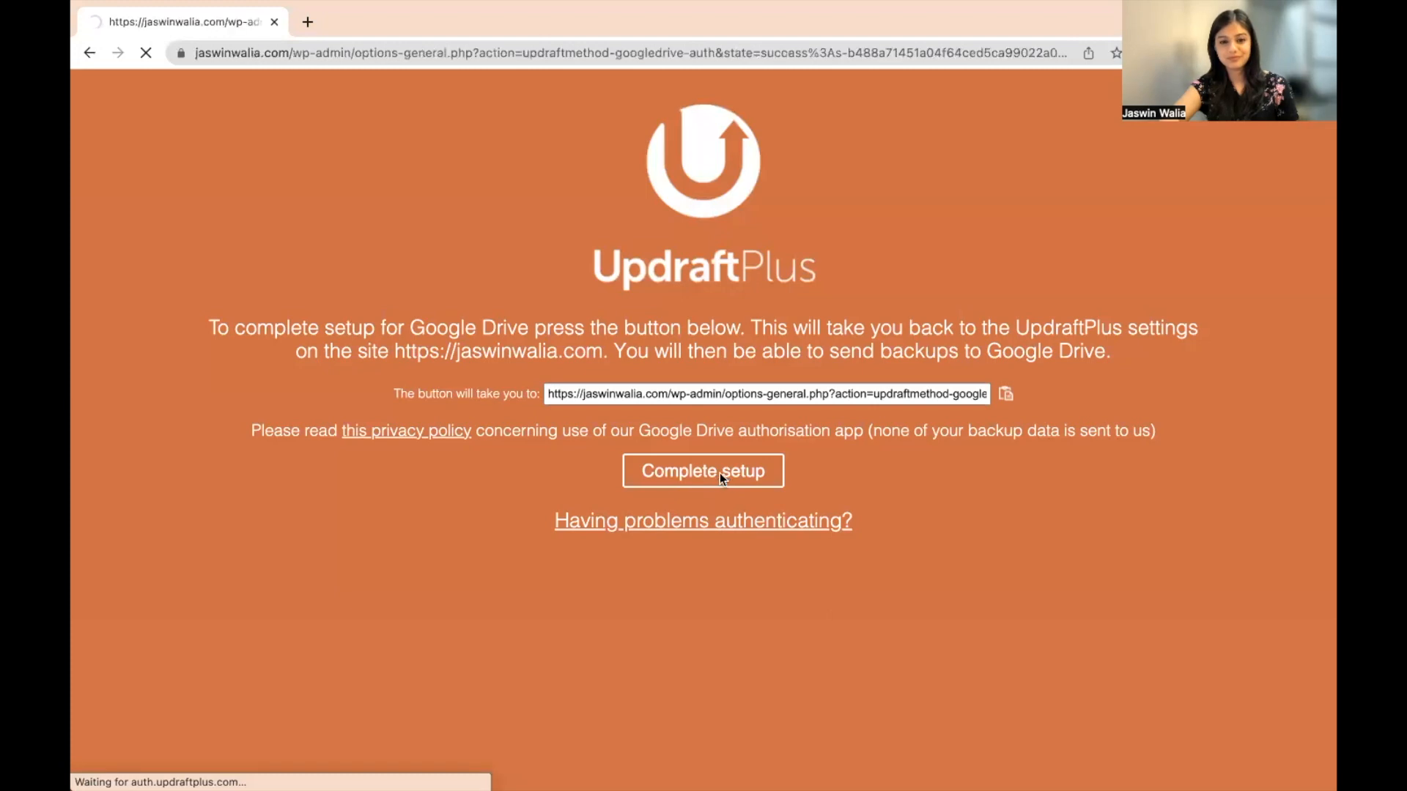
{"action": "left_click", "coordinate": [702, 470]}
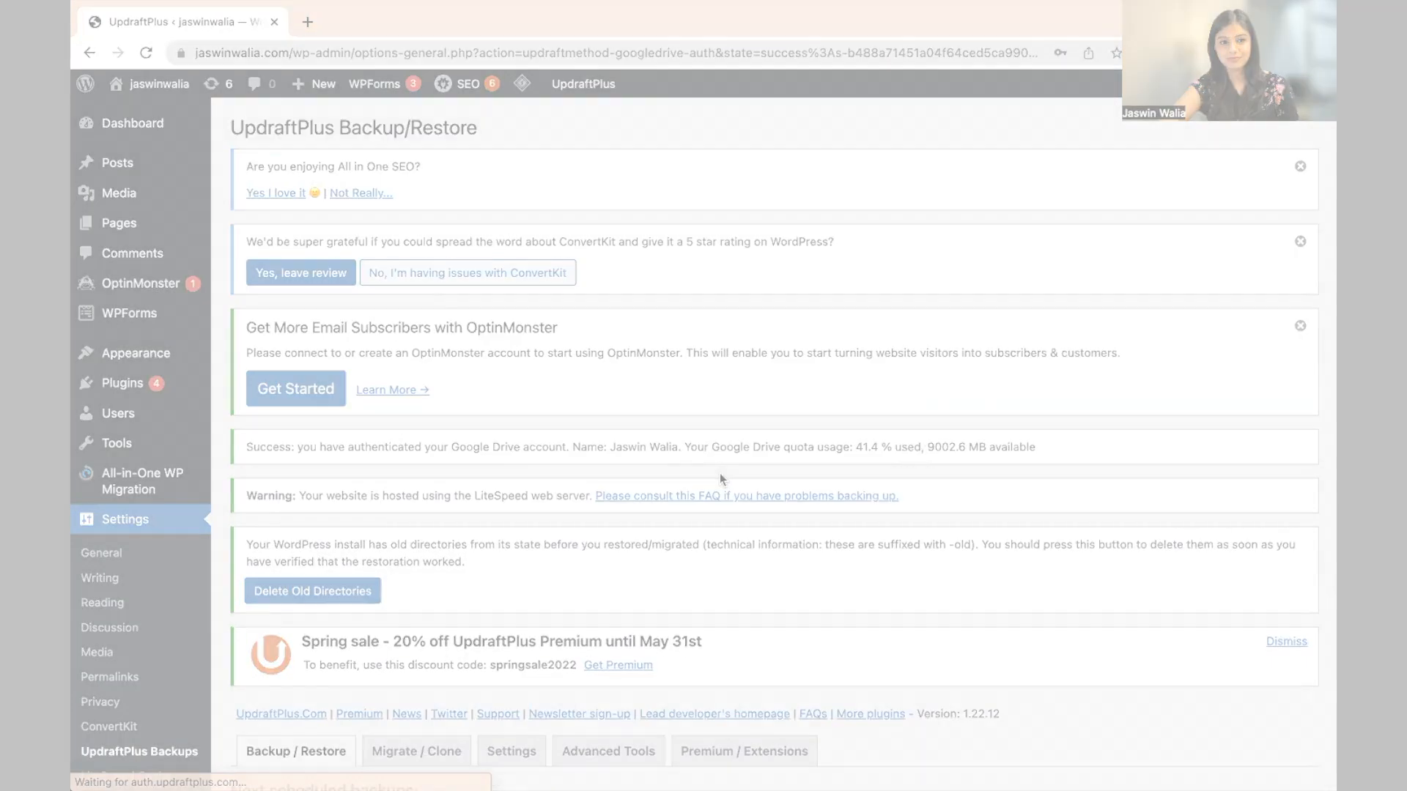
{"action": "scroll", "scroll_direction": "down", "scroll_amount": 3}
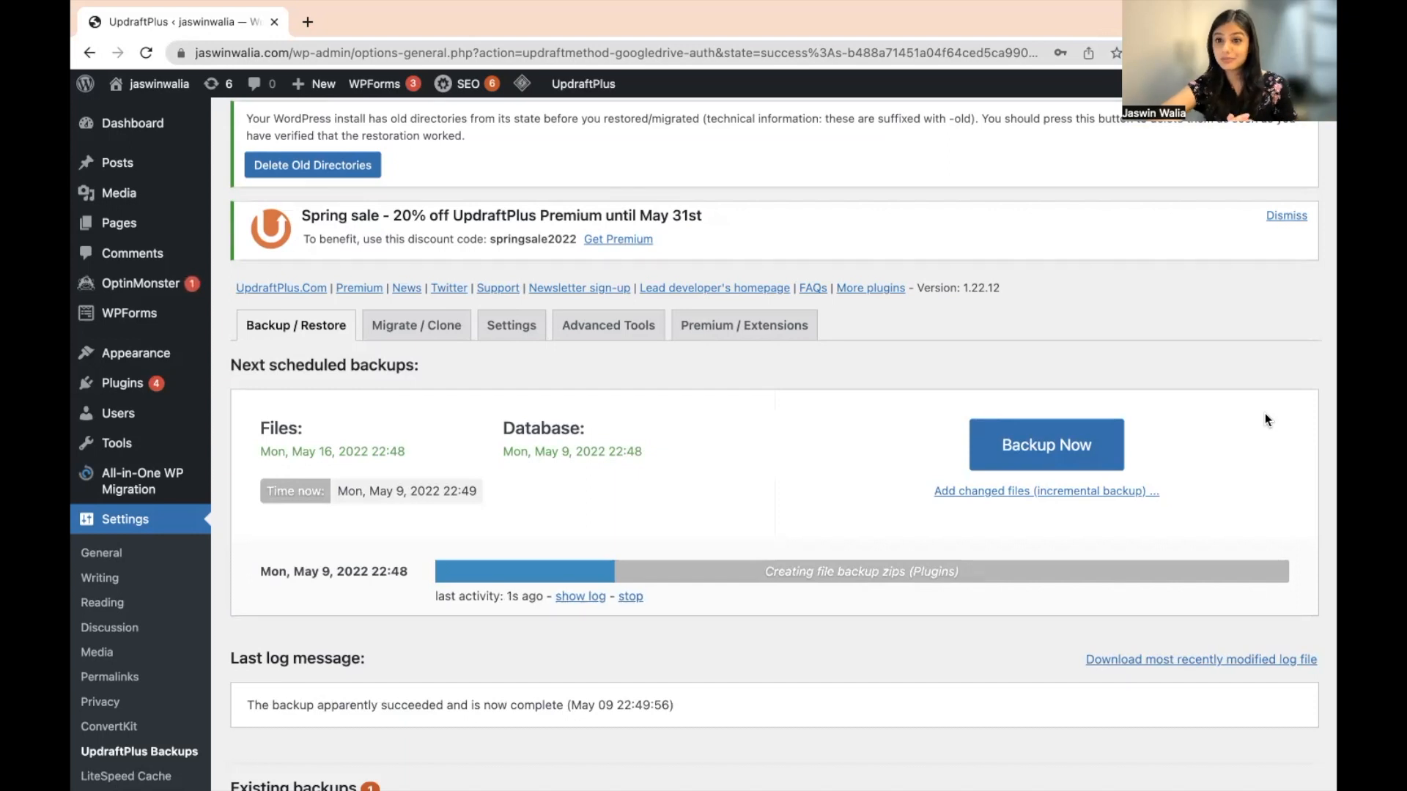